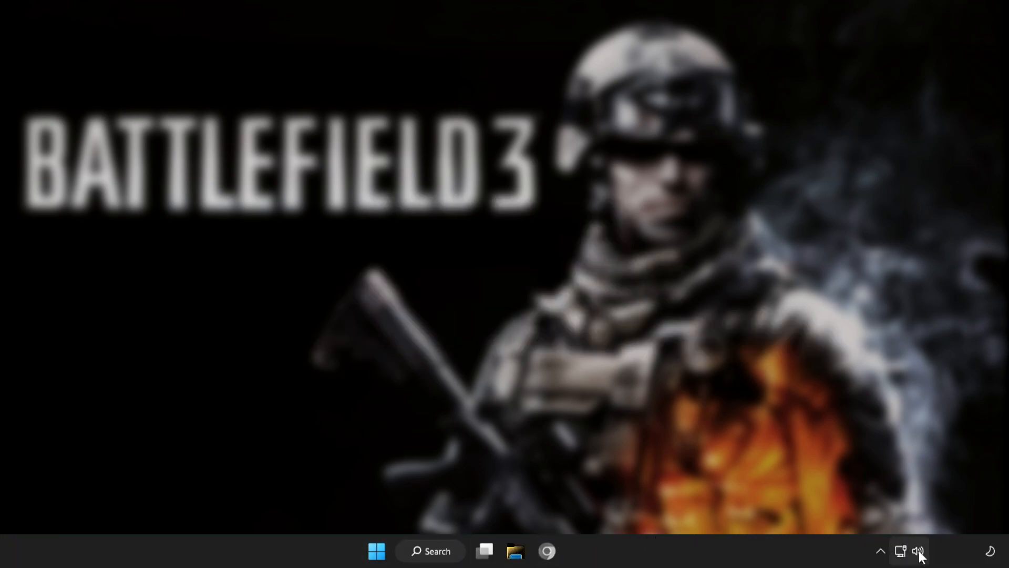
# Switch the audio output from CABLE Input to Speakers (High Definition Audio Device) in Quick Settings
pyautogui.click(917, 551)
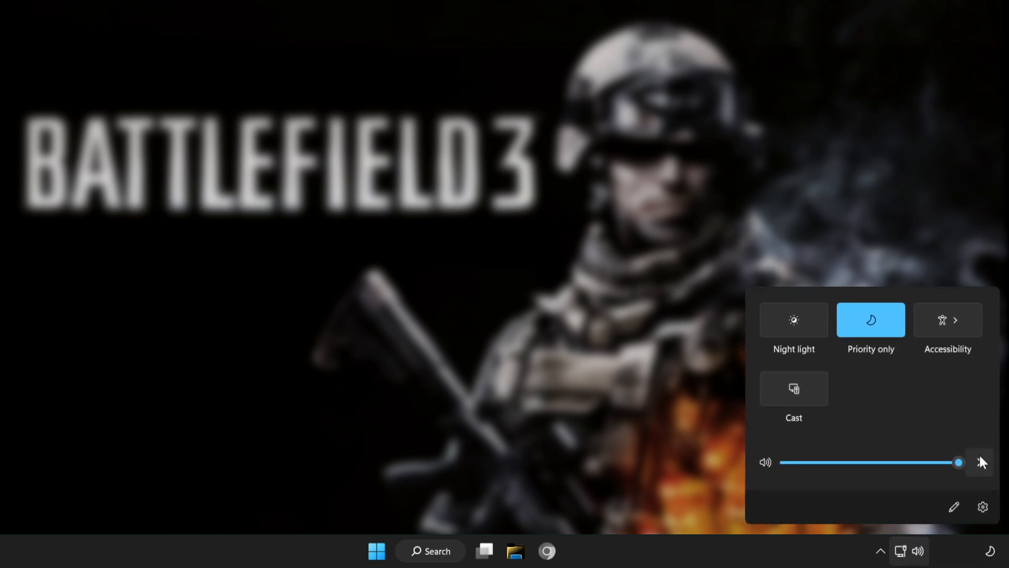
pyautogui.moveTo(980, 465)
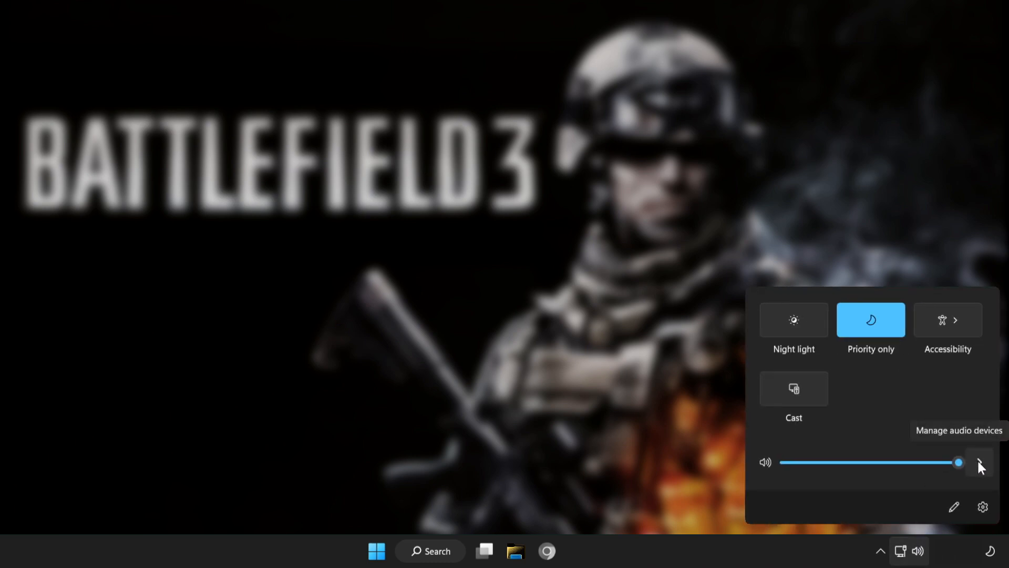
pyautogui.click(980, 462)
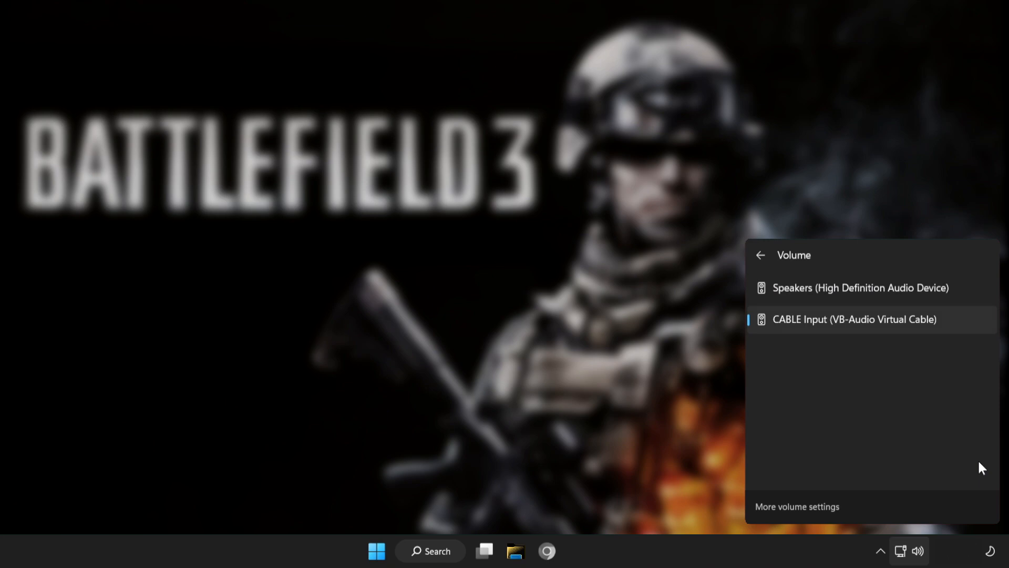
pyautogui.moveTo(878, 328)
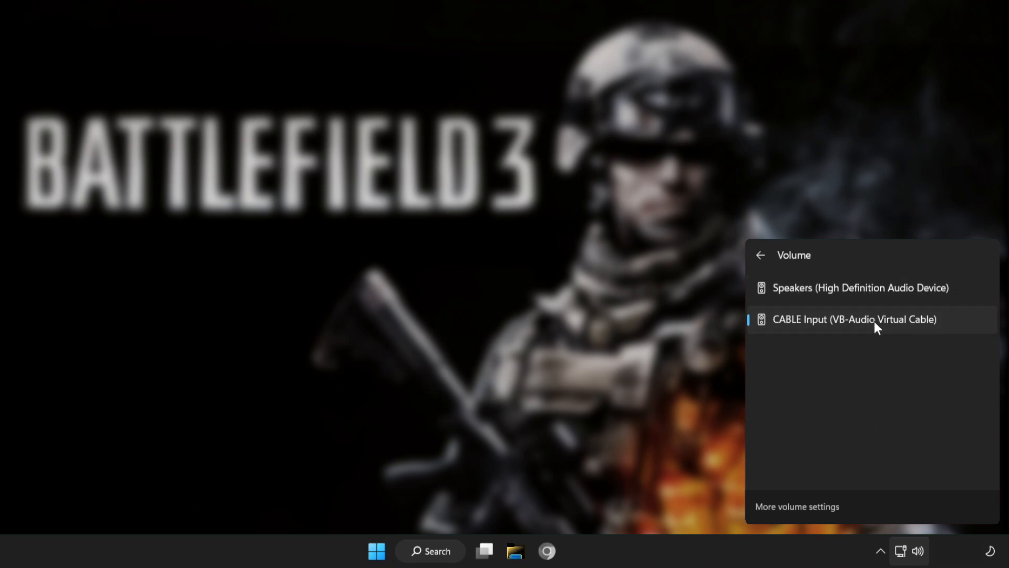
pyautogui.moveTo(812, 314)
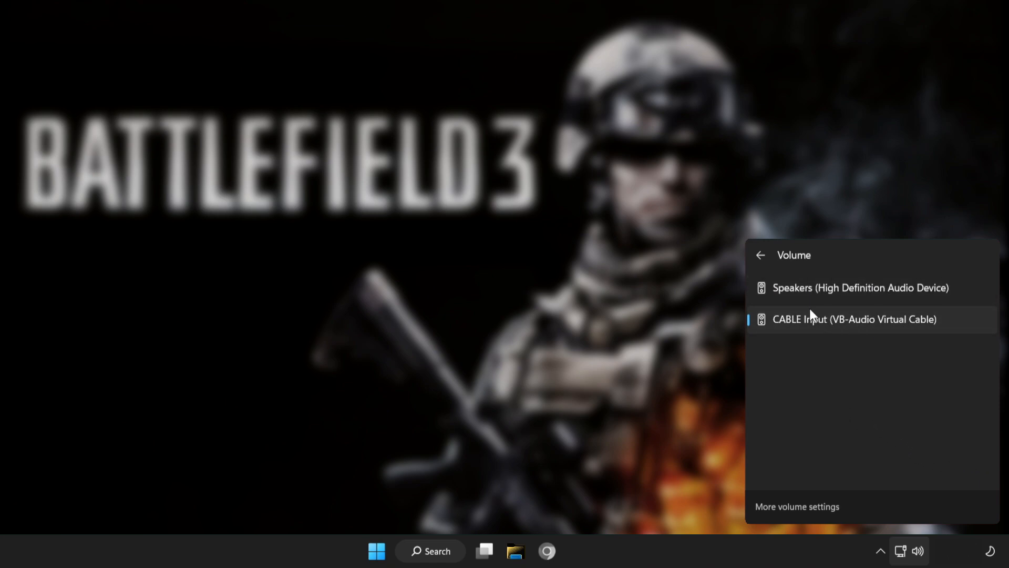
pyautogui.click(860, 288)
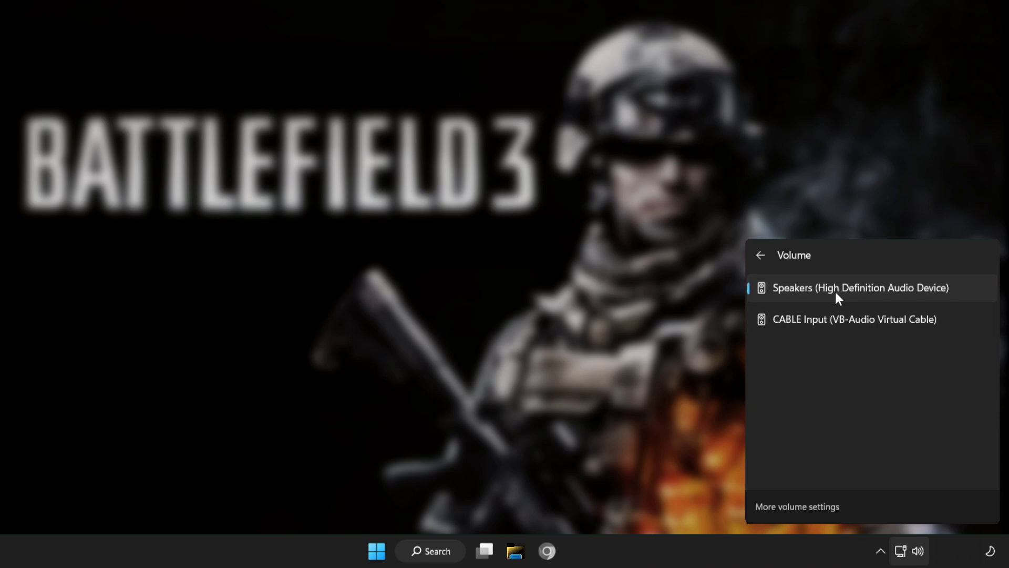
pyautogui.moveTo(838, 311)
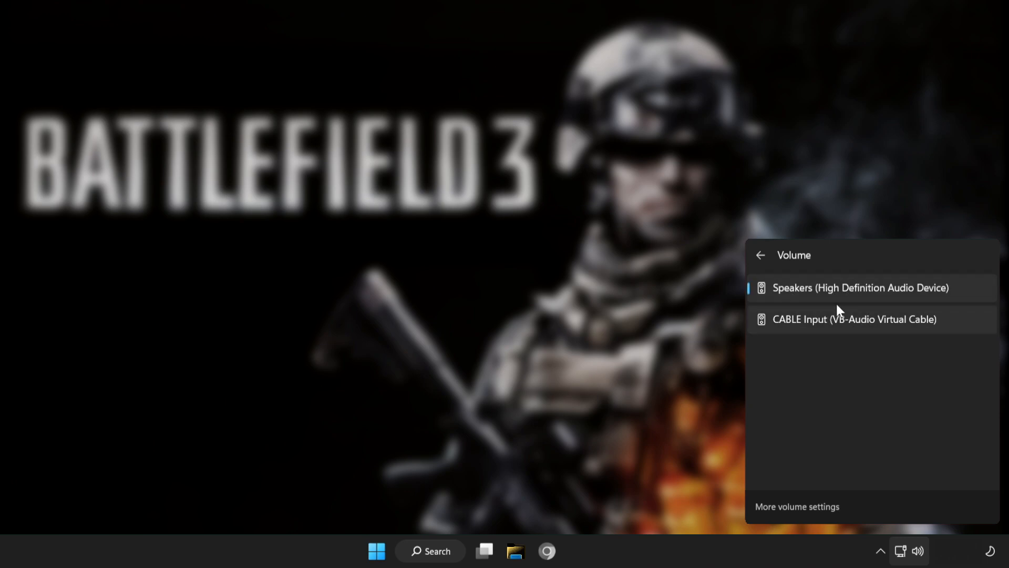
pyautogui.moveTo(719, 520)
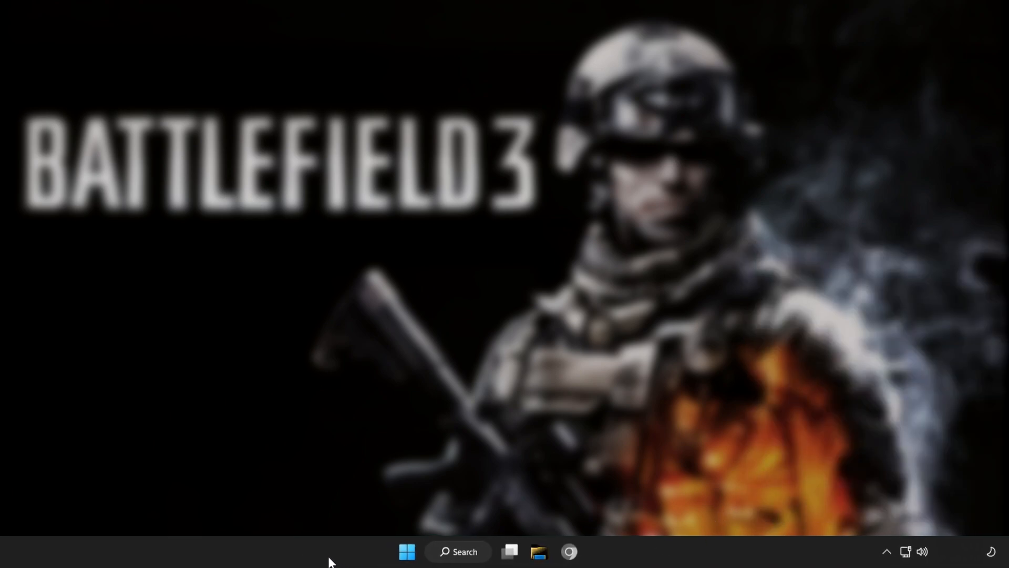
# Bring up the Start menu power options to restart the computer
pyautogui.click(406, 551)
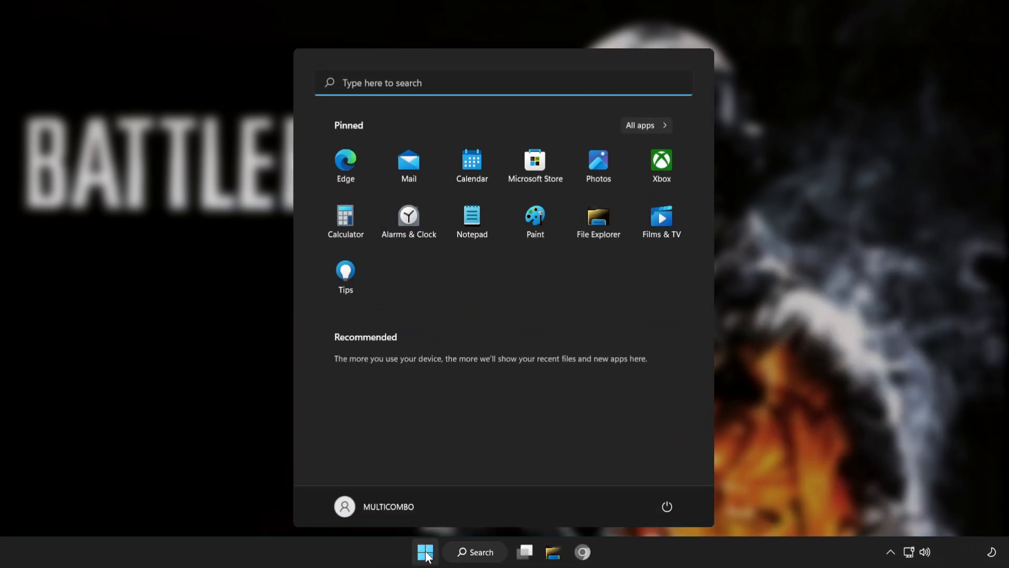
pyautogui.click(668, 507)
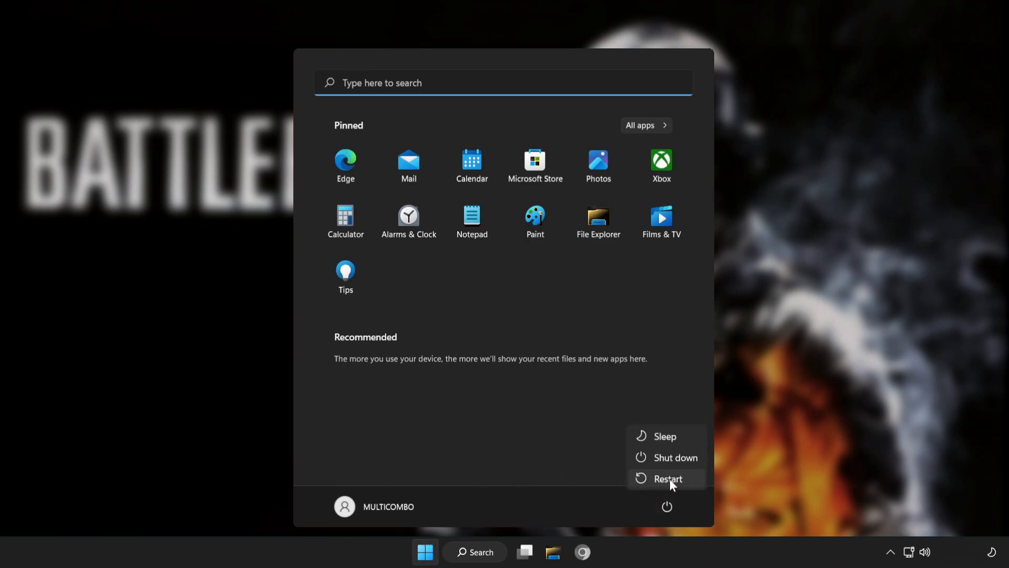
pyautogui.moveTo(668, 478)
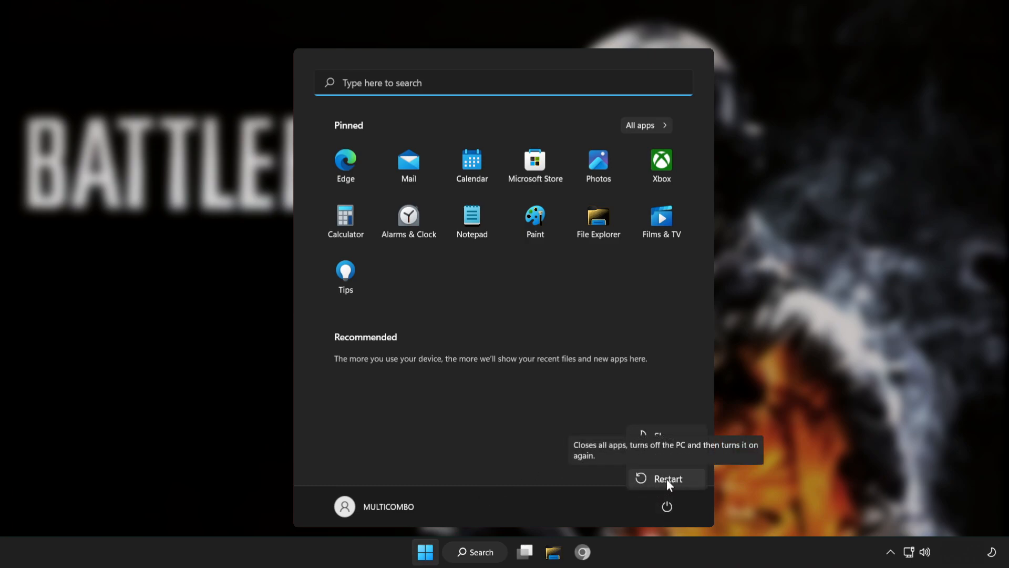
pyautogui.moveTo(629, 467)
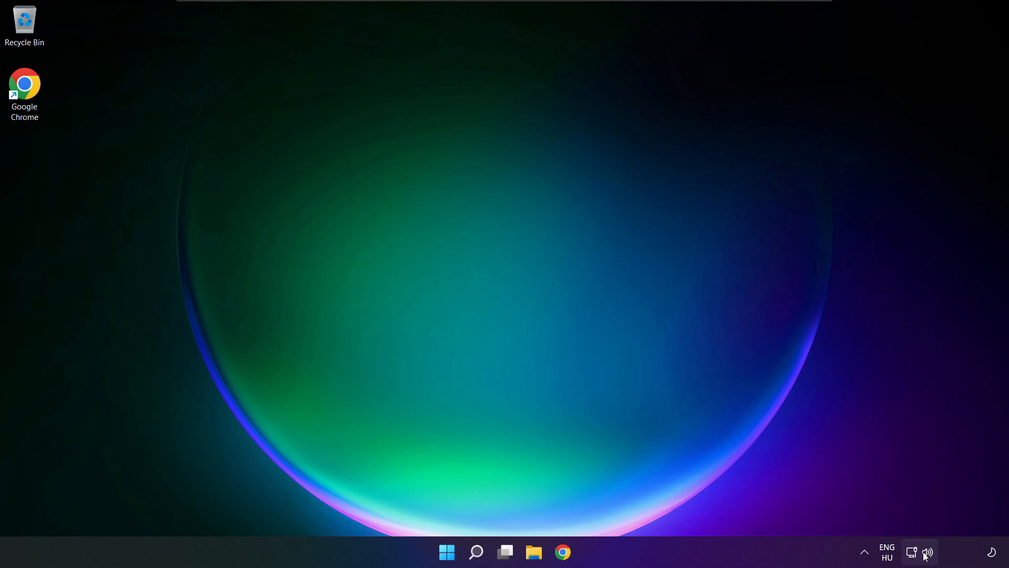
pyautogui.moveTo(928, 552)
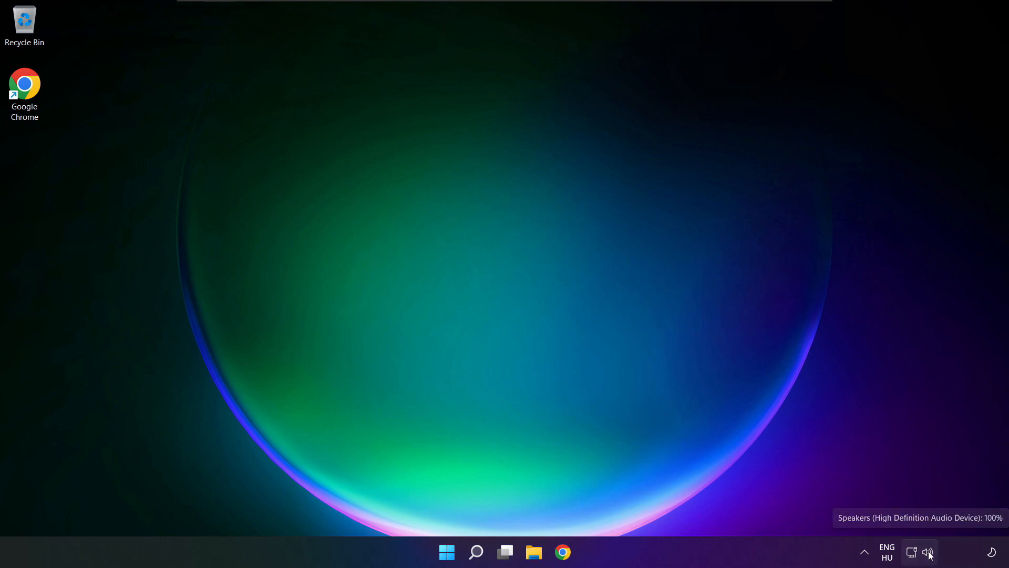
# Confirm Speakers is still the output device, then go to More volume settings
pyautogui.click(929, 552)
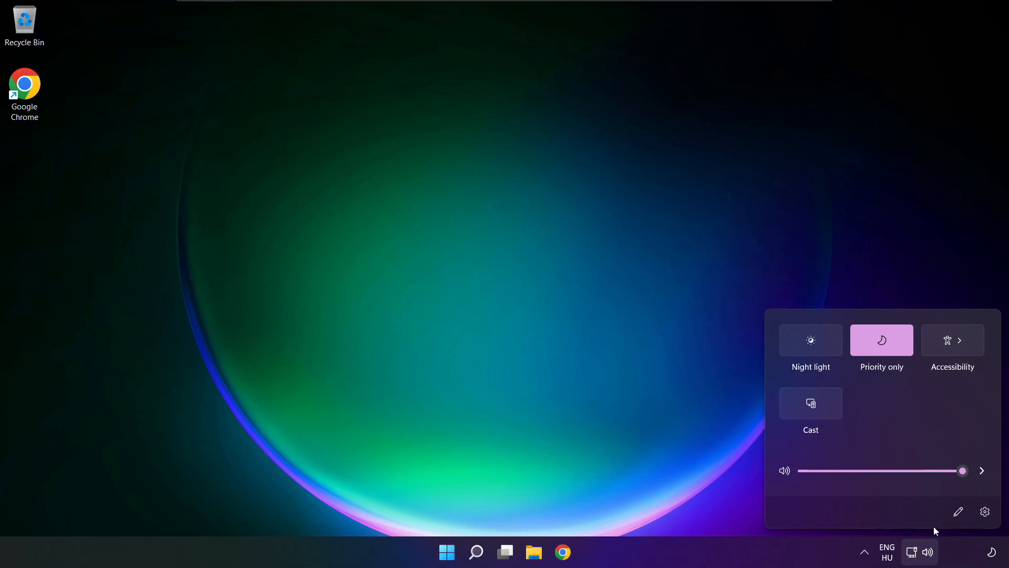
pyautogui.click(981, 471)
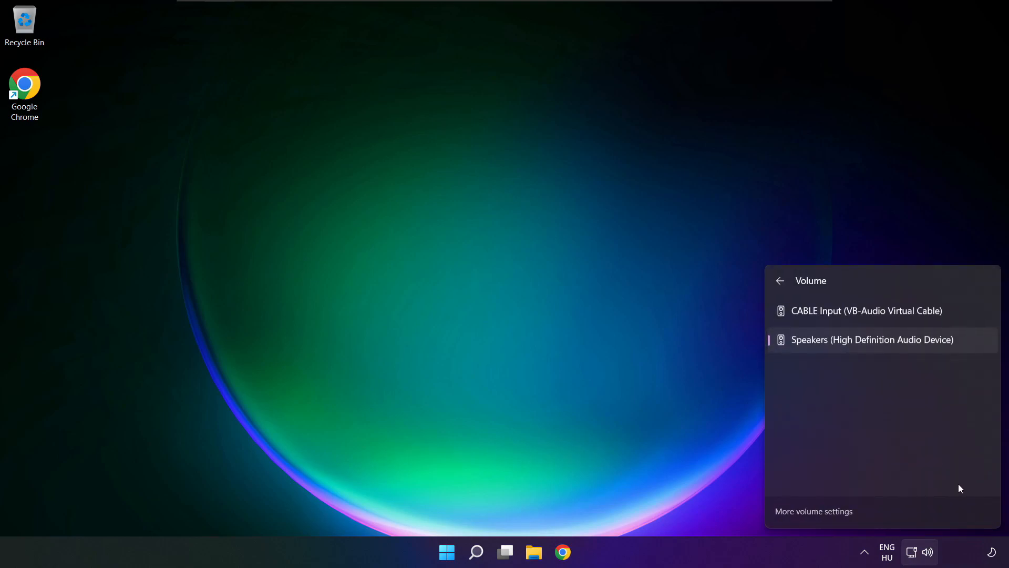
pyautogui.moveTo(819, 516)
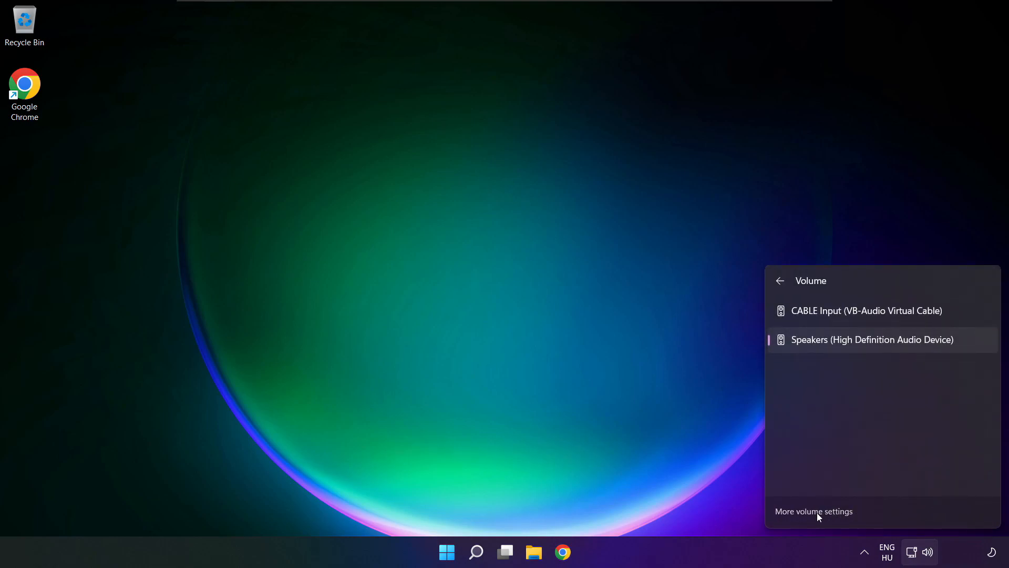
pyautogui.click(814, 510)
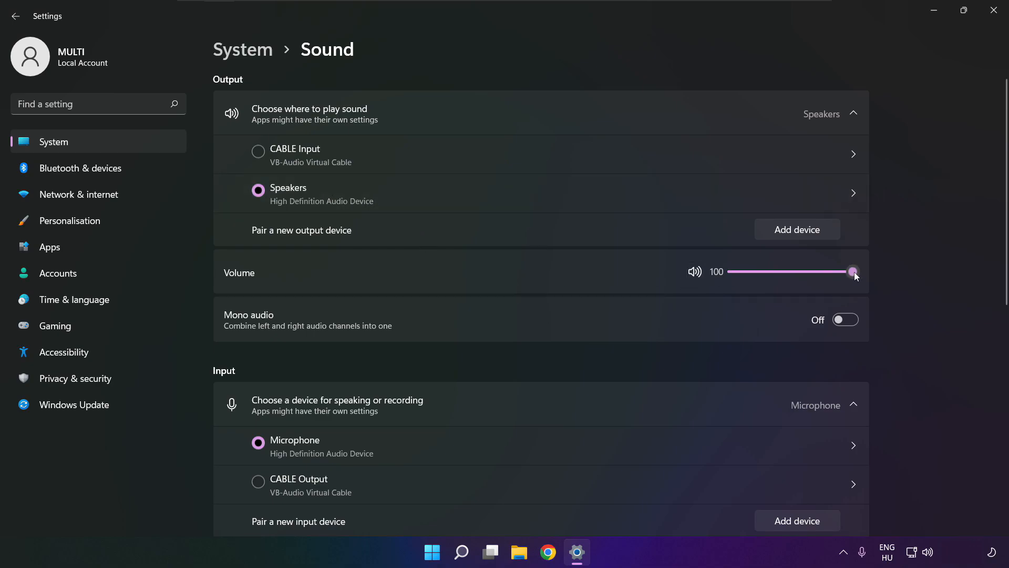
pyautogui.moveTo(627, 279)
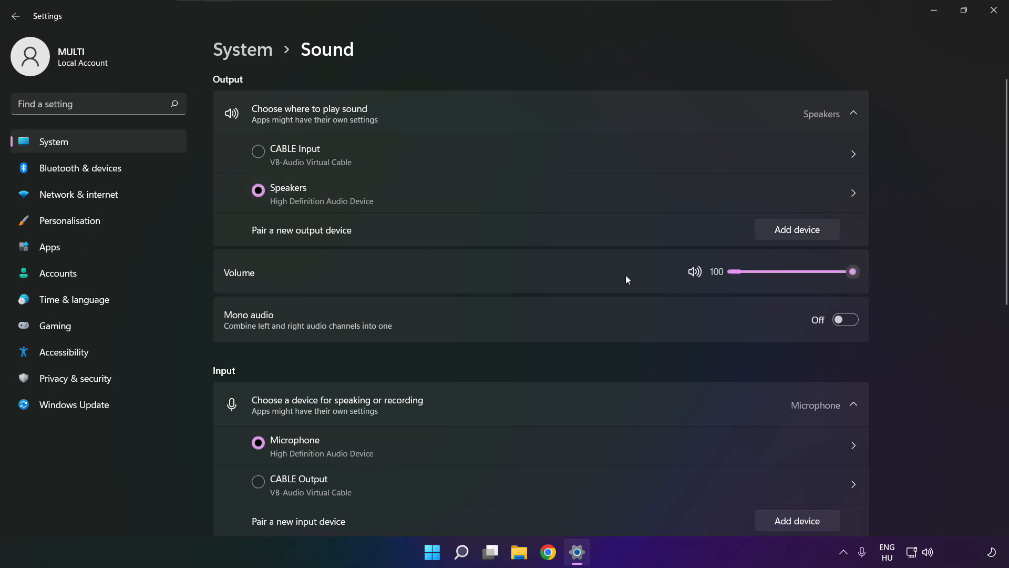
pyautogui.moveTo(972, 270)
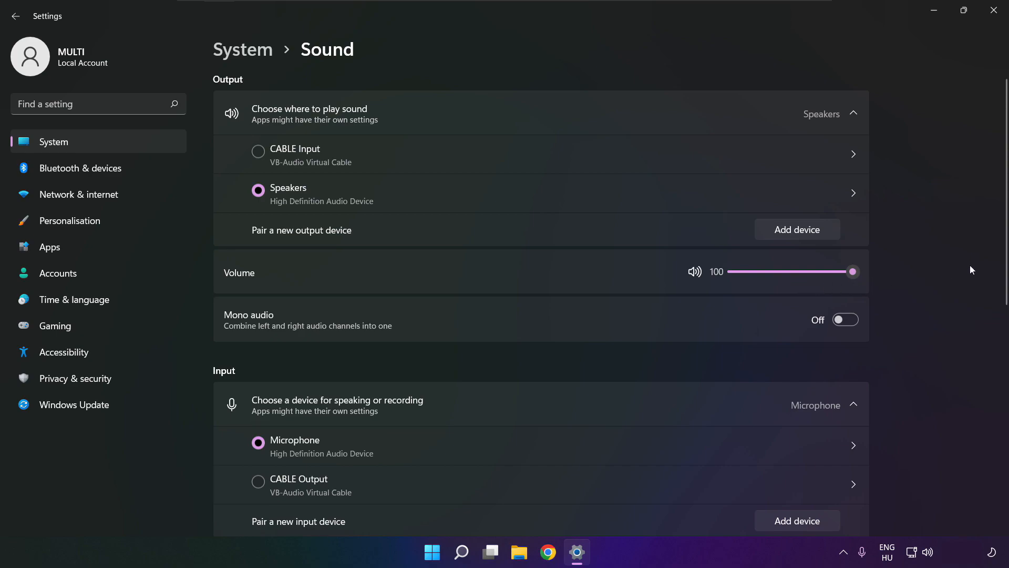
# Scroll System > Sound to Advanced and open More sound settings
pyautogui.scroll(-3)
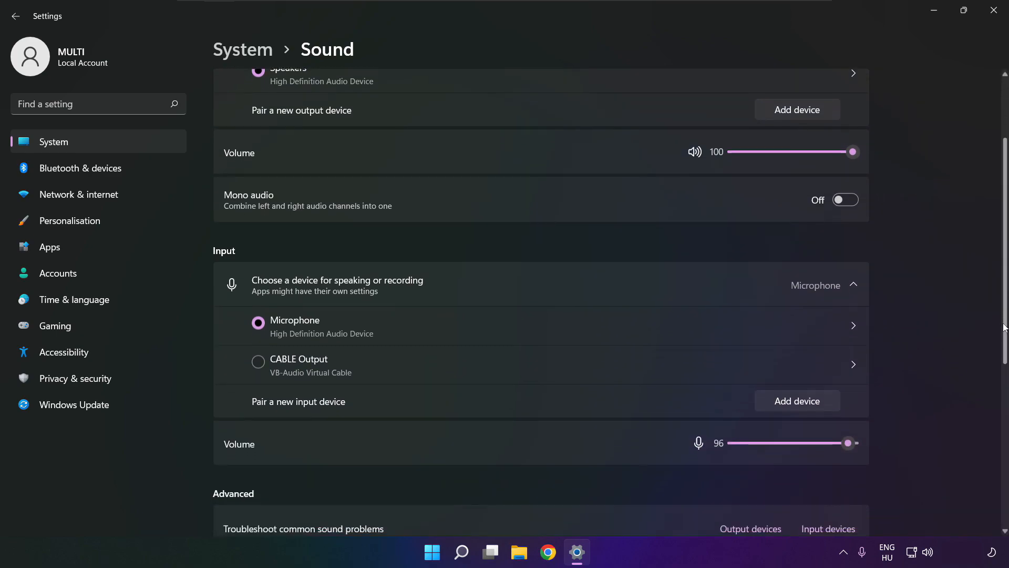
pyautogui.scroll(-3)
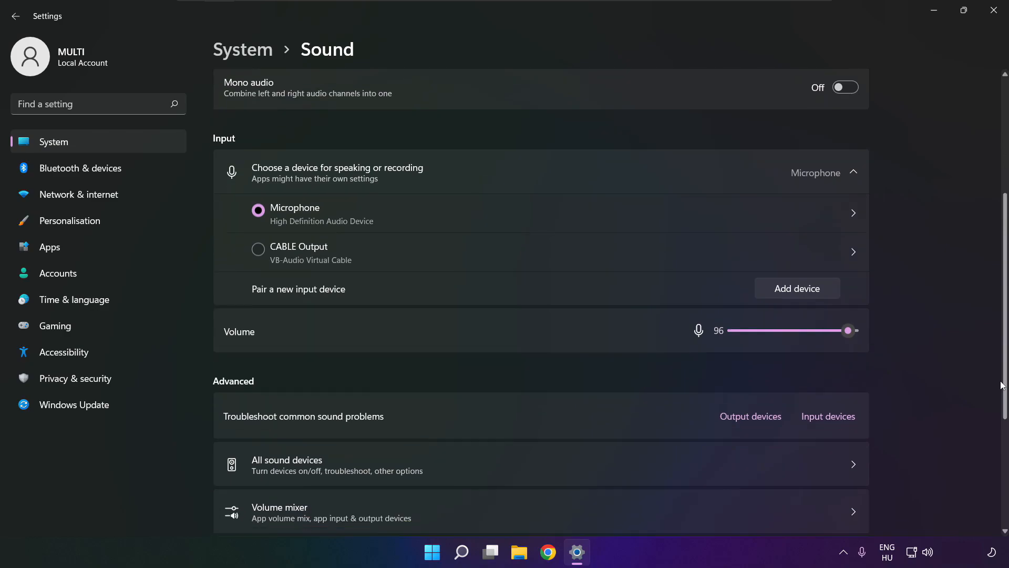
pyautogui.scroll(-3)
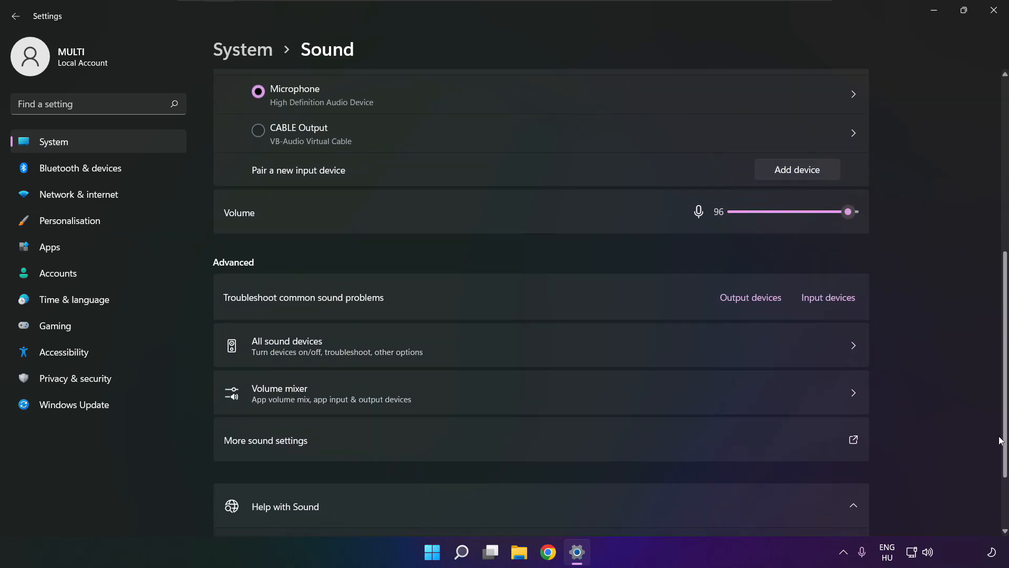
pyautogui.moveTo(416, 447)
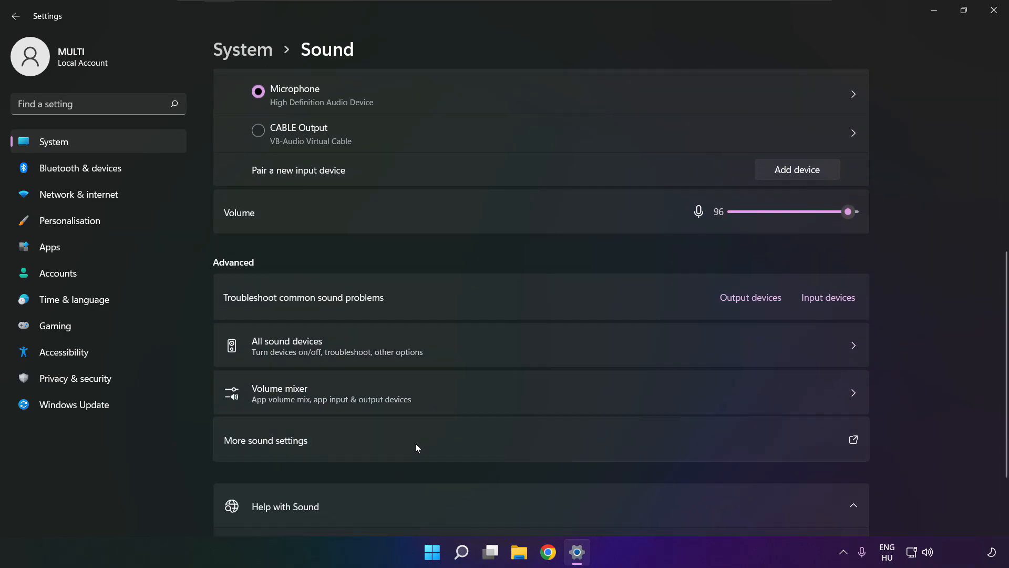
pyautogui.click(265, 440)
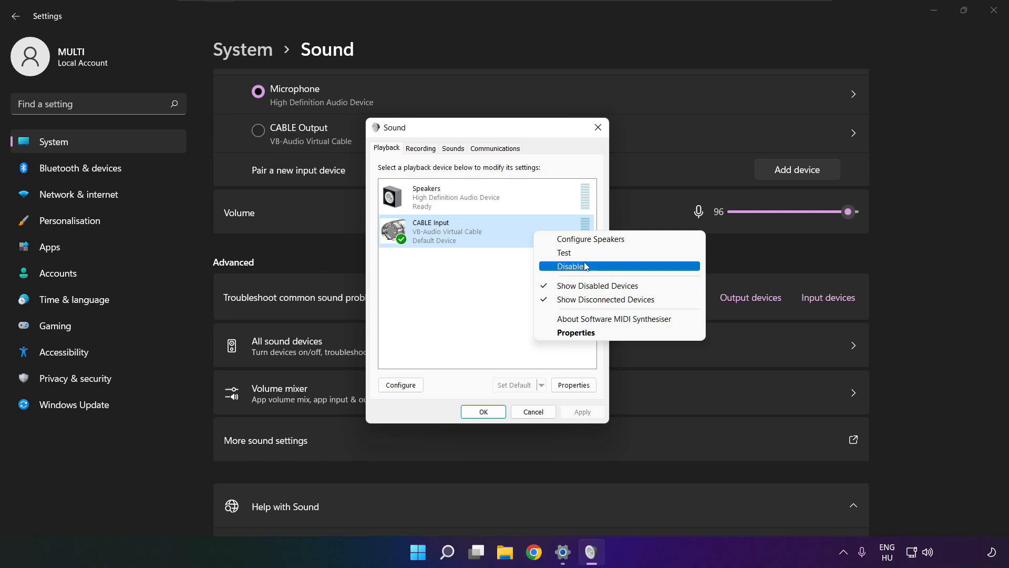
# Disable CABLE Input, then start configuring the Speakers device layout
pyautogui.click(570, 266)
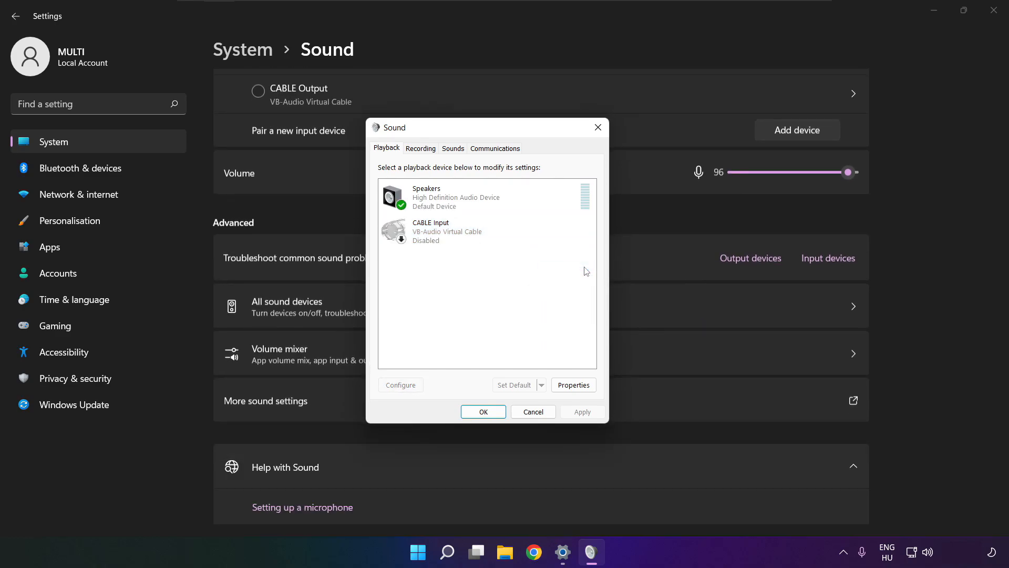
pyautogui.click(486, 197)
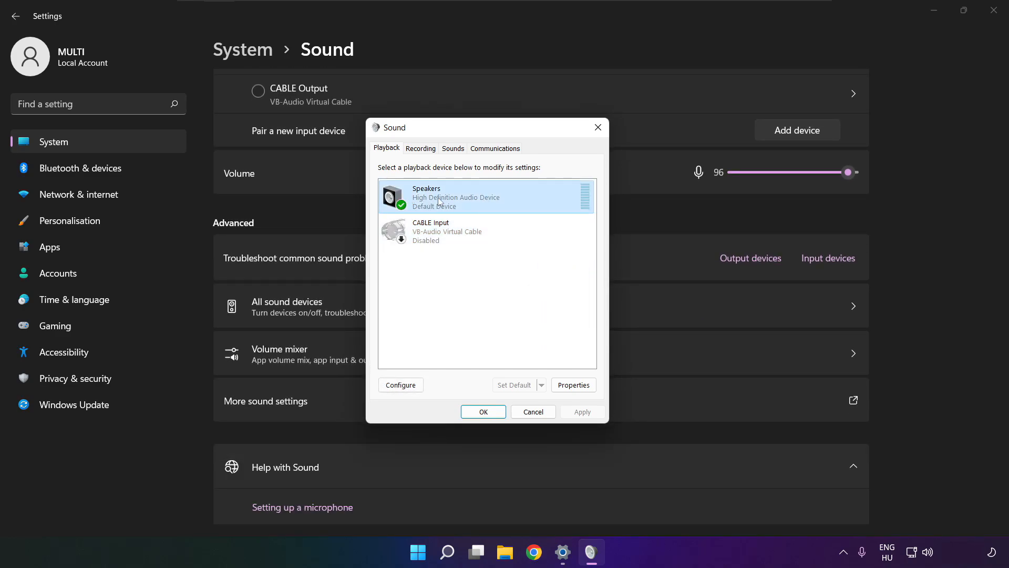
pyautogui.rightClick(486, 197)
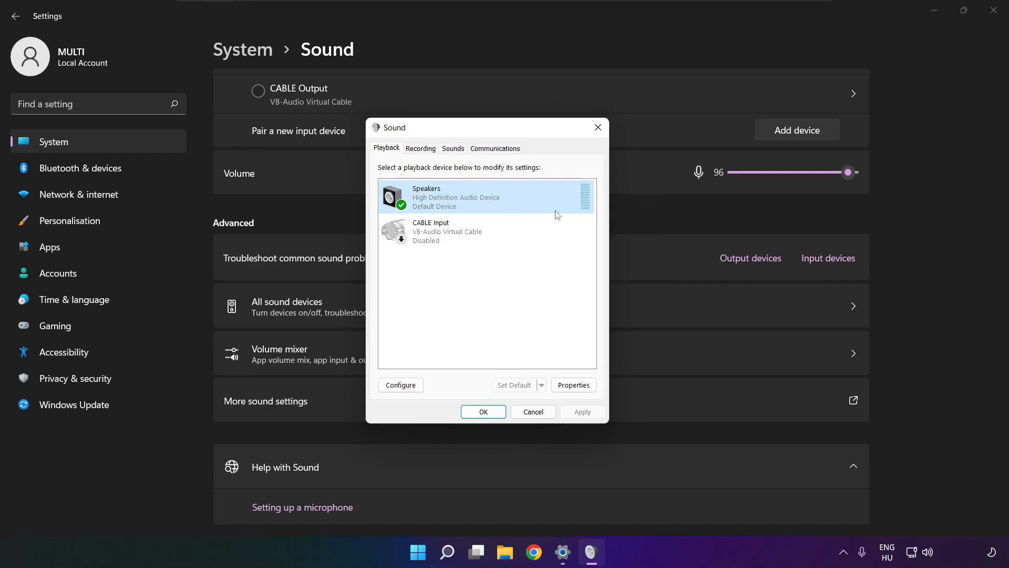
pyautogui.click(401, 384)
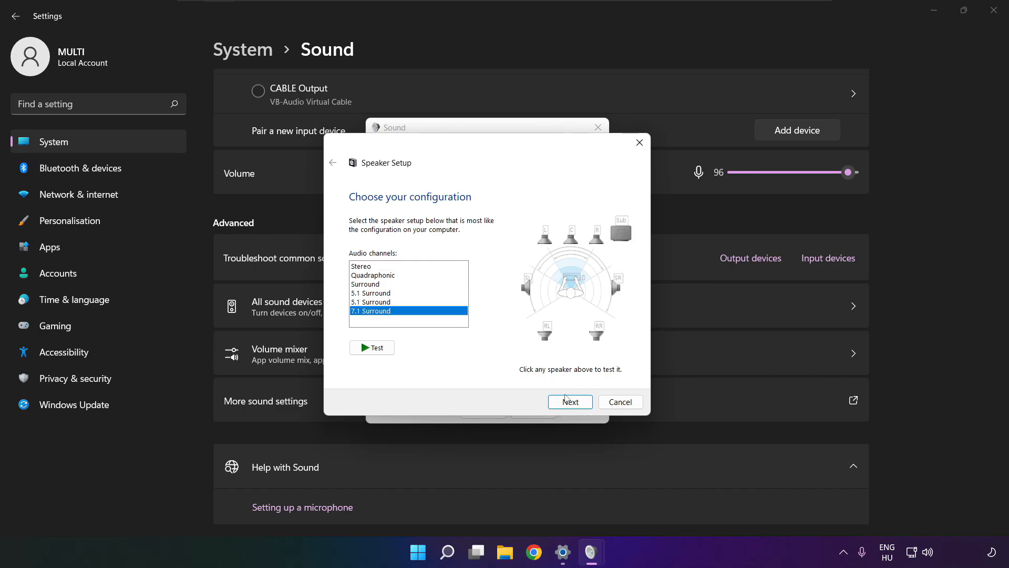
# Complete Speaker Setup with 7.1 Surround and all optional speakers kept
pyautogui.click(568, 402)
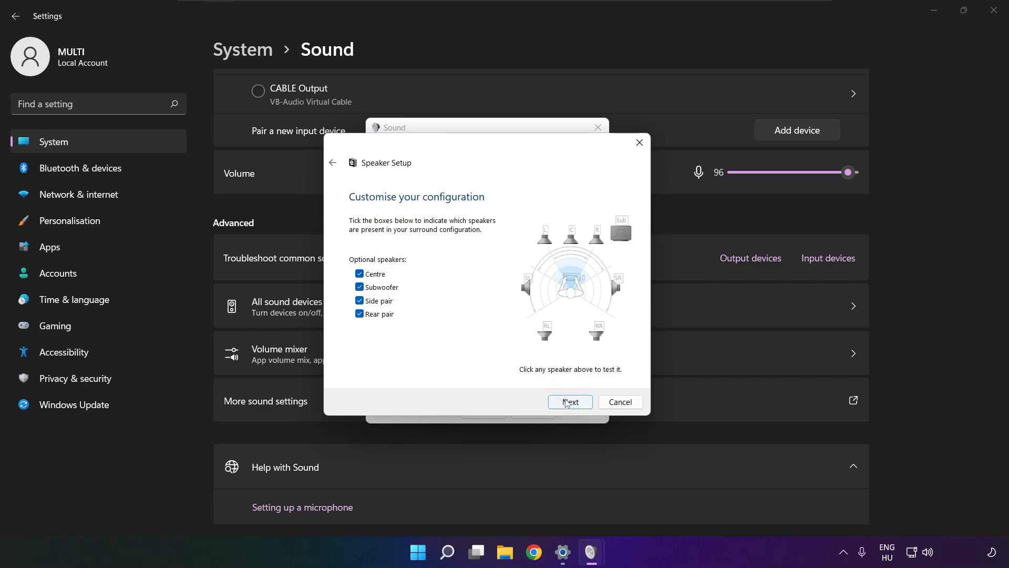
pyautogui.click(569, 401)
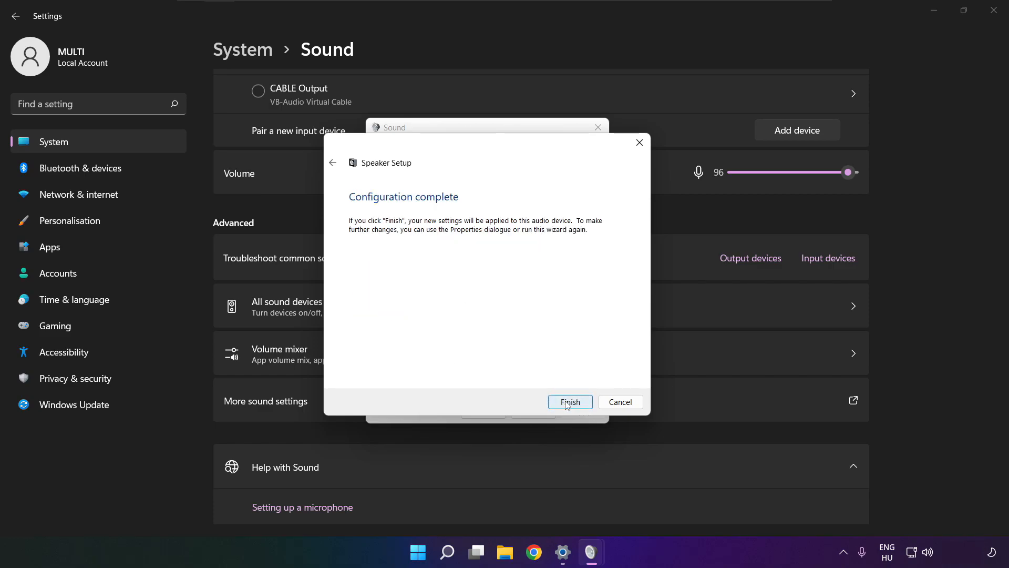
pyautogui.click(569, 402)
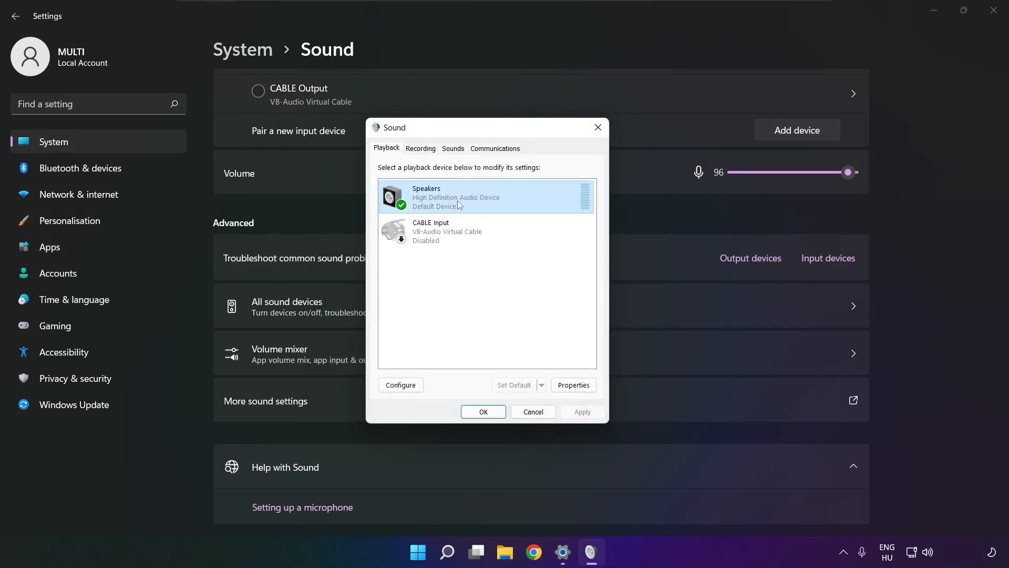
# Tick Disable all enhancements in Speakers Properties and apply it
pyautogui.click(573, 385)
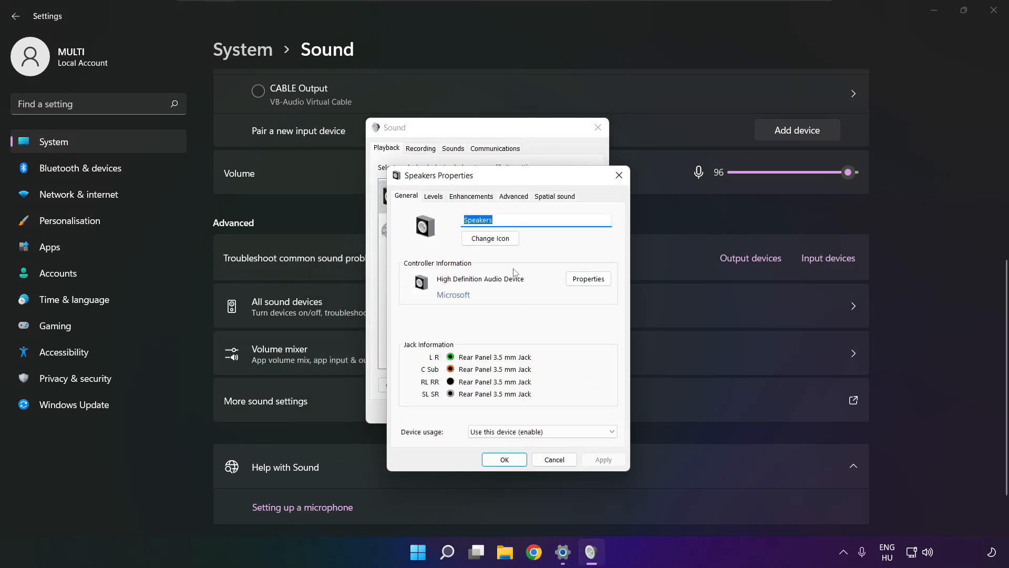
pyautogui.click(413, 163)
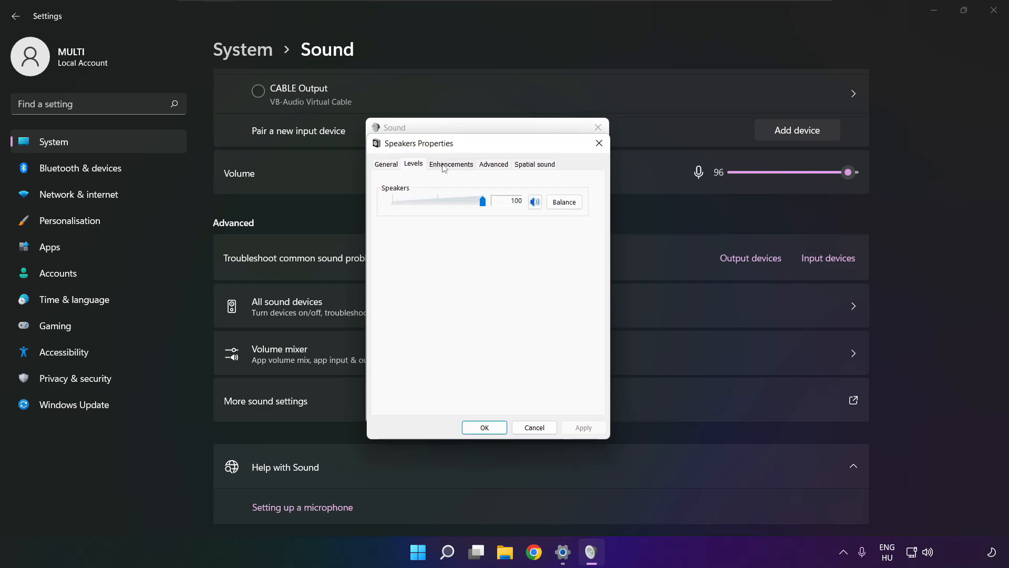
pyautogui.click(451, 163)
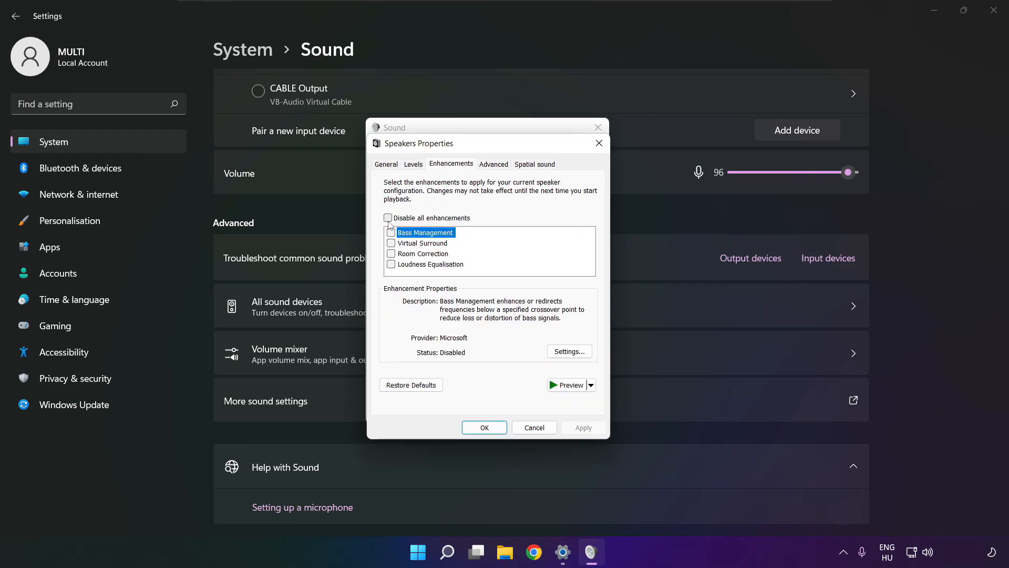
pyautogui.click(388, 217)
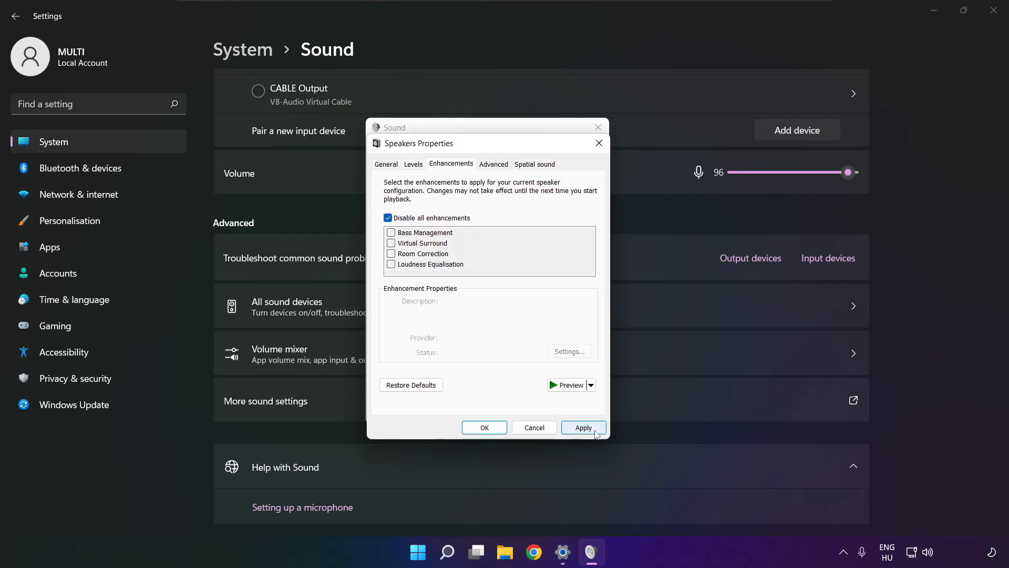
pyautogui.click(582, 427)
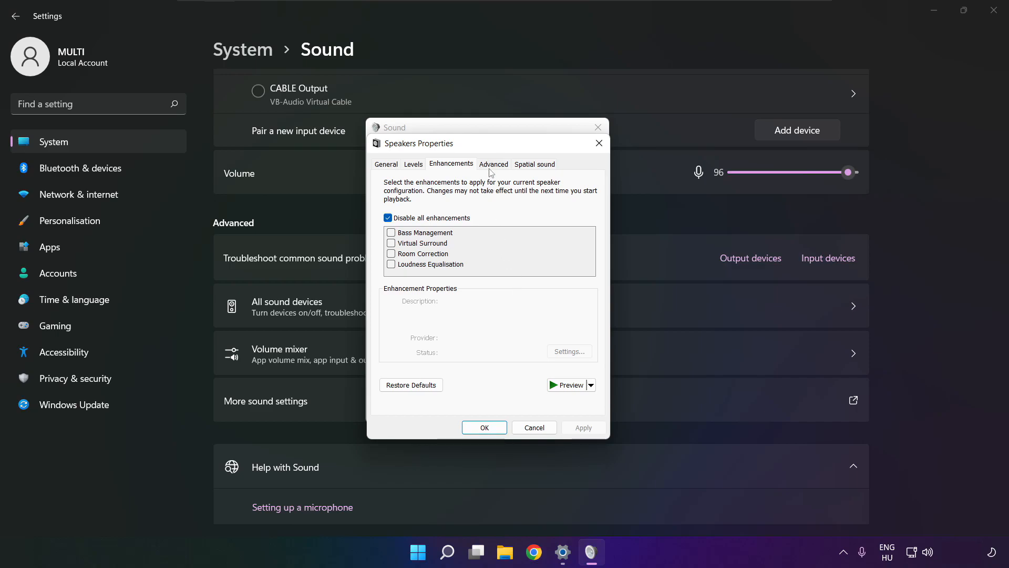
# Set Speakers default format to 16 bit, 48000 Hz (DVD Quality) and close both sound dialogs
pyautogui.click(493, 163)
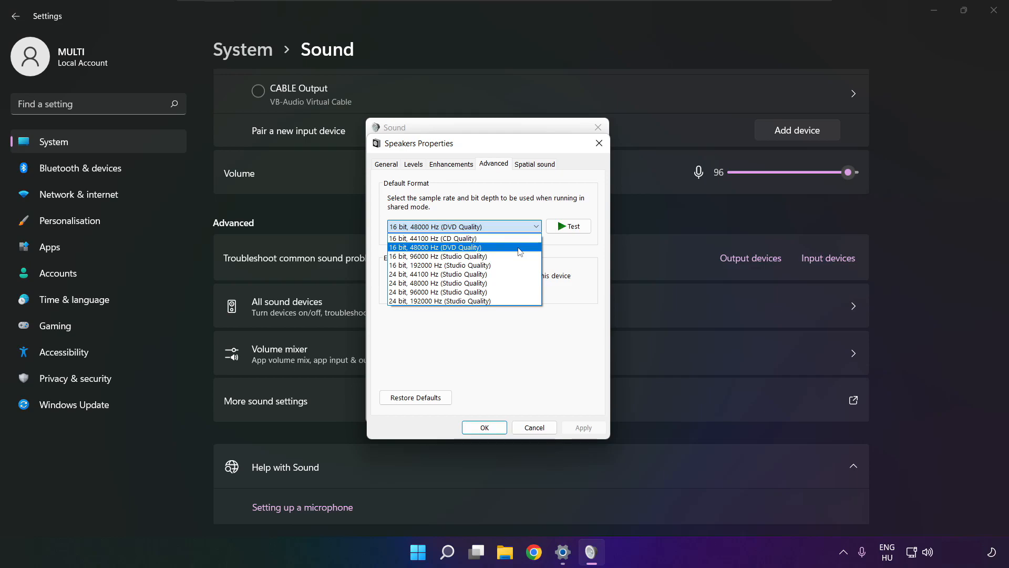
pyautogui.click(435, 247)
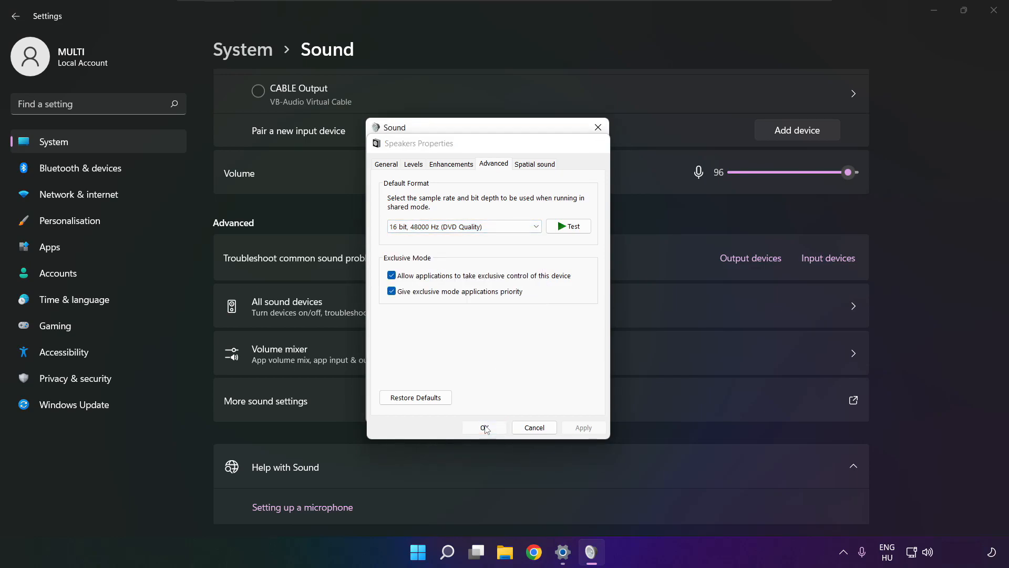
pyautogui.click(484, 427)
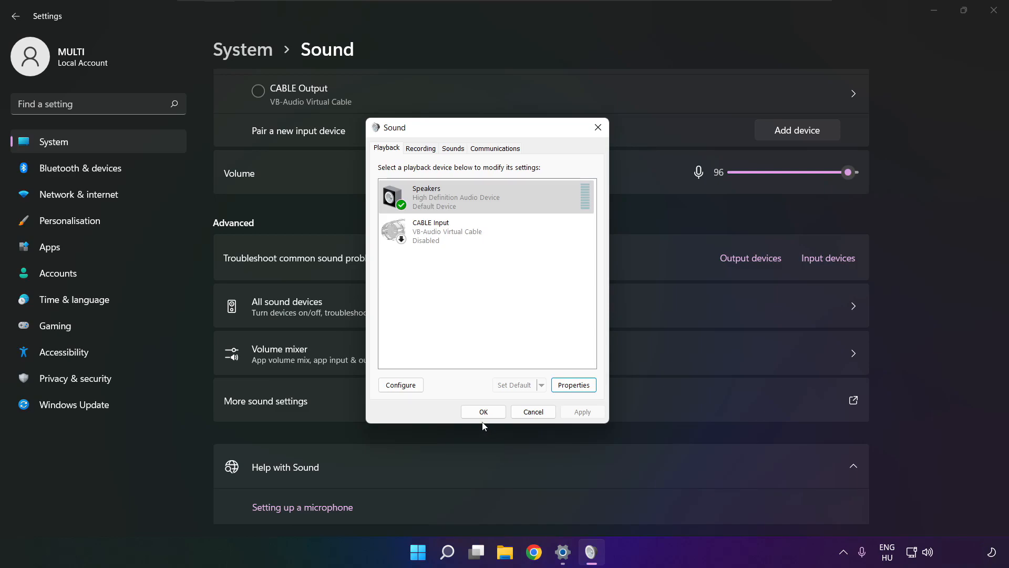
pyautogui.moveTo(482, 411)
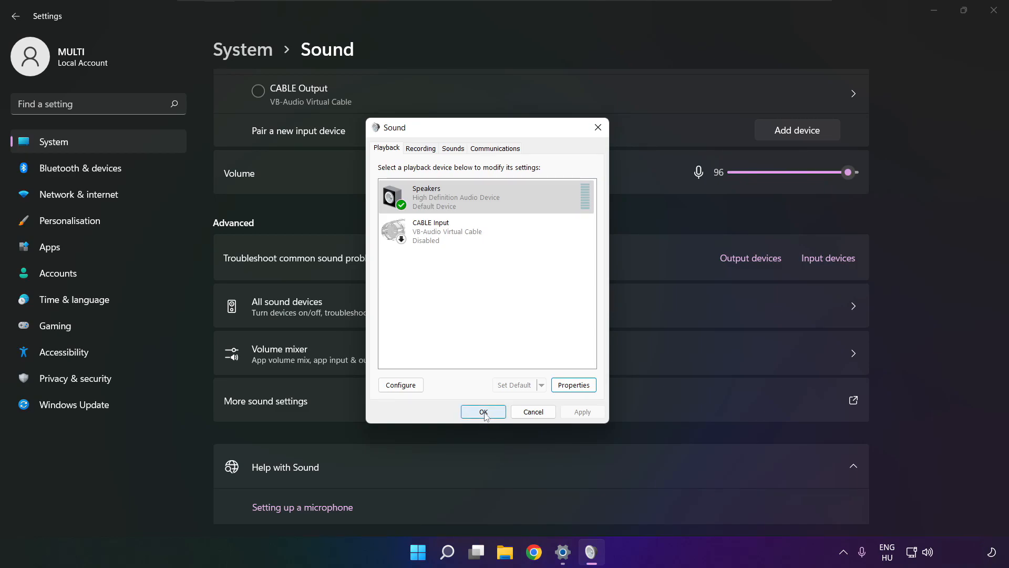
pyautogui.click(483, 411)
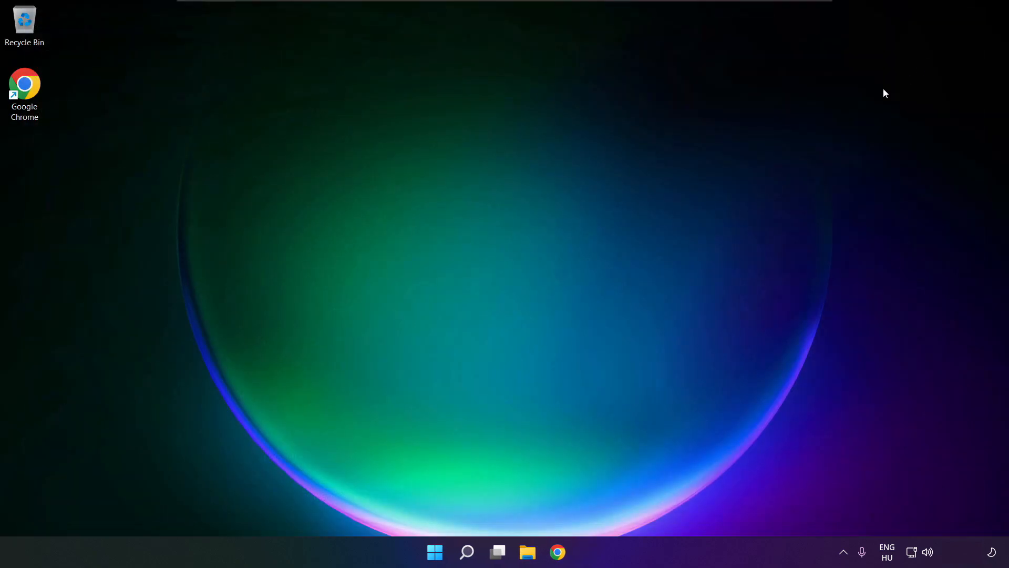
# Open the Start menu and dismiss it, leaving the desktop clear
pyautogui.click(435, 551)
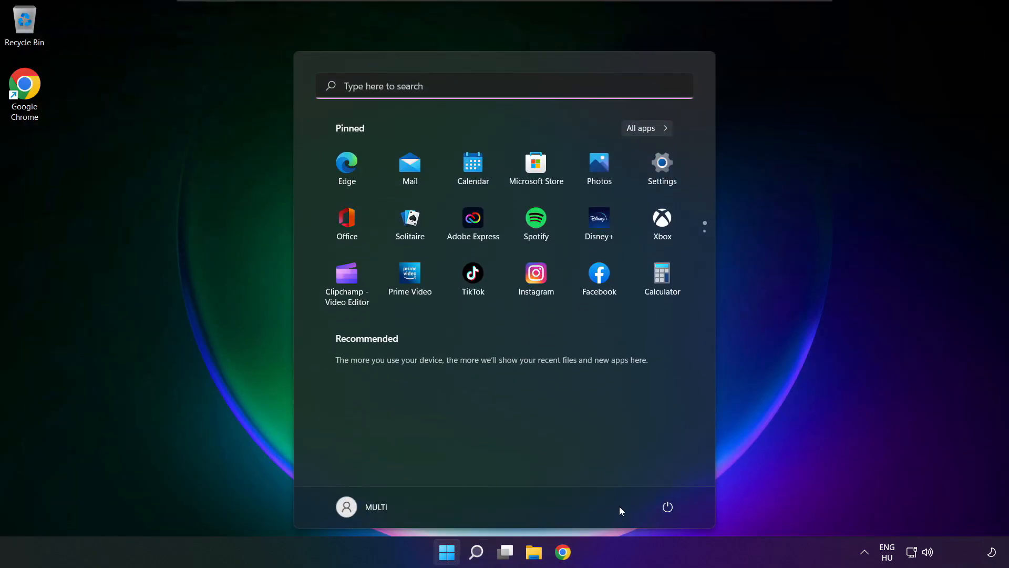
pyautogui.click(668, 506)
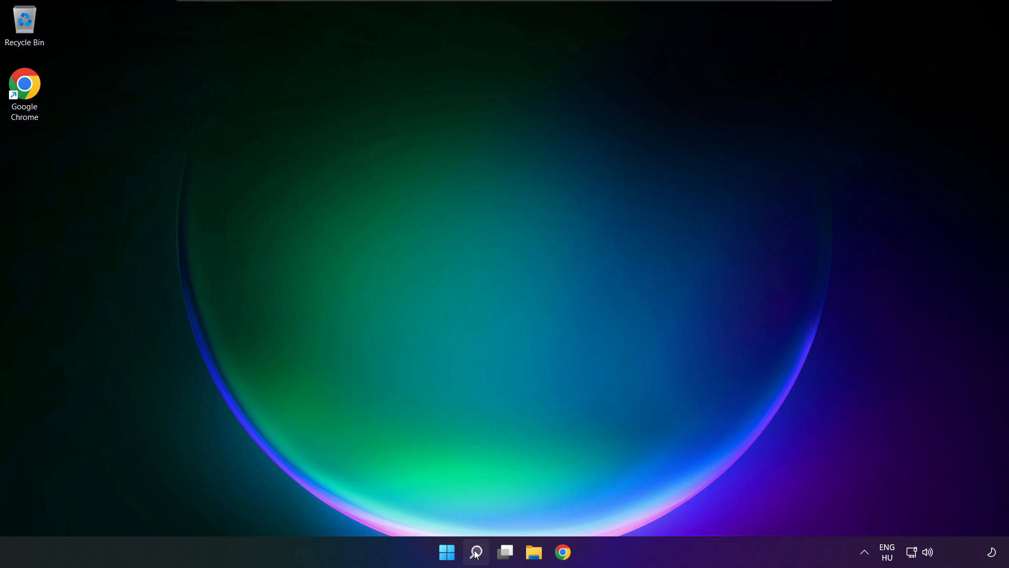
# Search Windows for 'device Manager' to open Device Manager
pyautogui.click(475, 552)
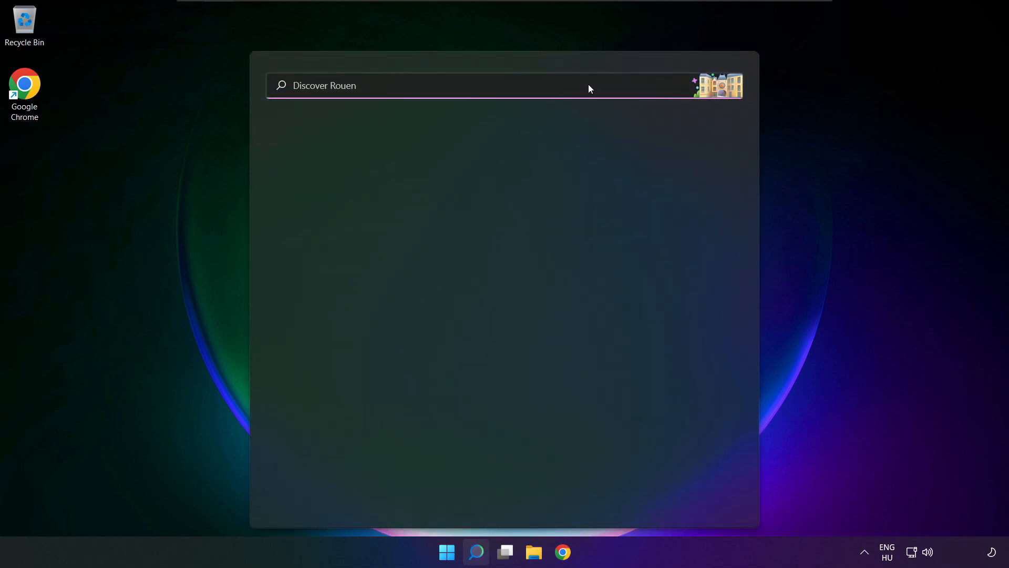
pyautogui.write('device Manager')
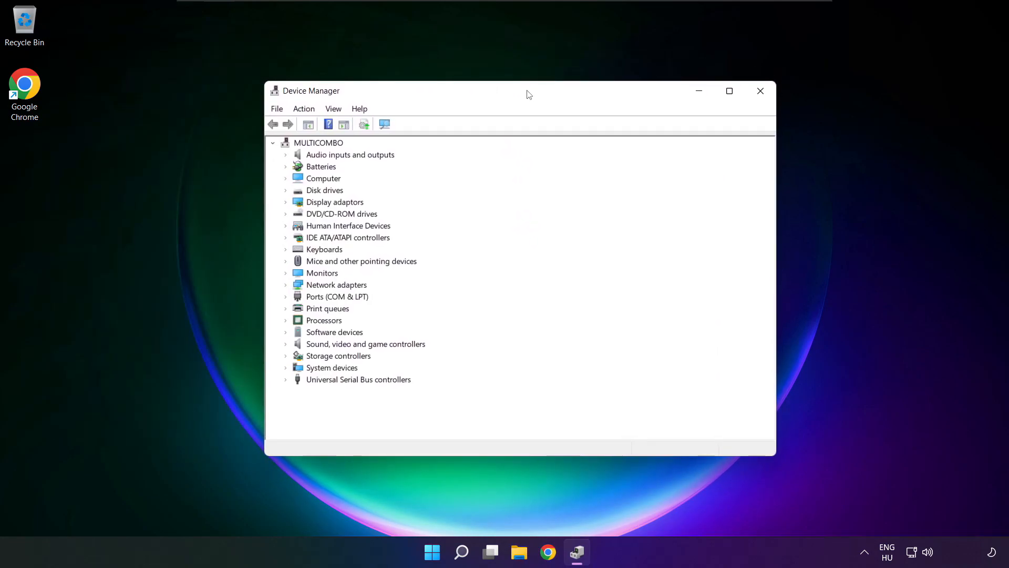
pyautogui.moveTo(296, 349)
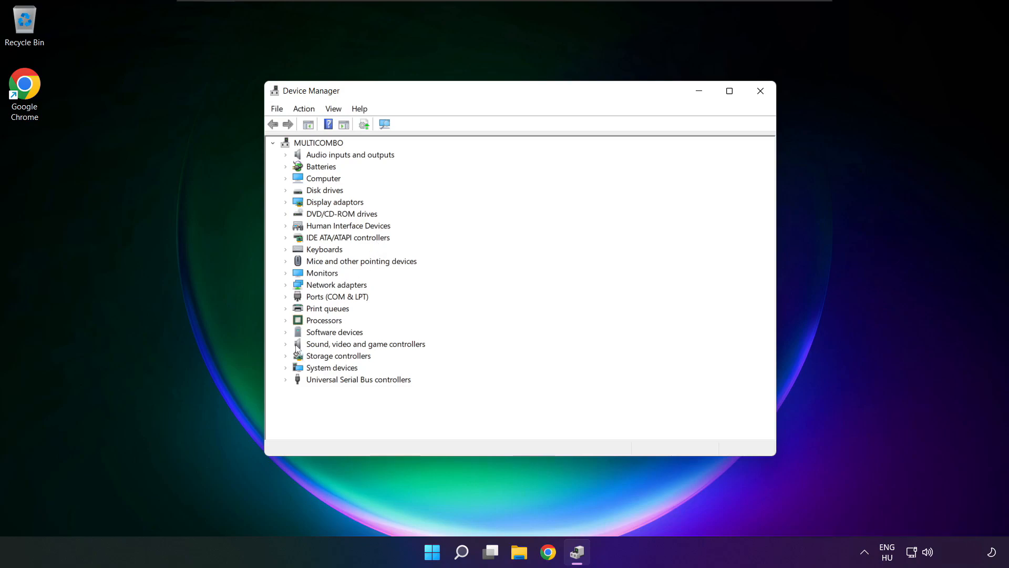
# Launch Update driver for High Definition Audio Device under Sound, video and game controllers
pyautogui.click(366, 343)
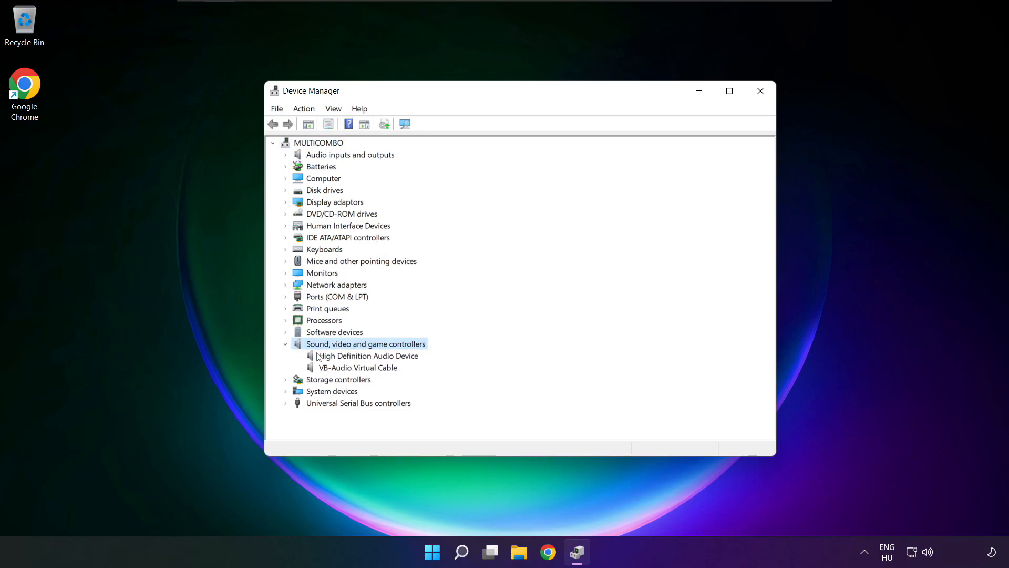
pyautogui.click(368, 356)
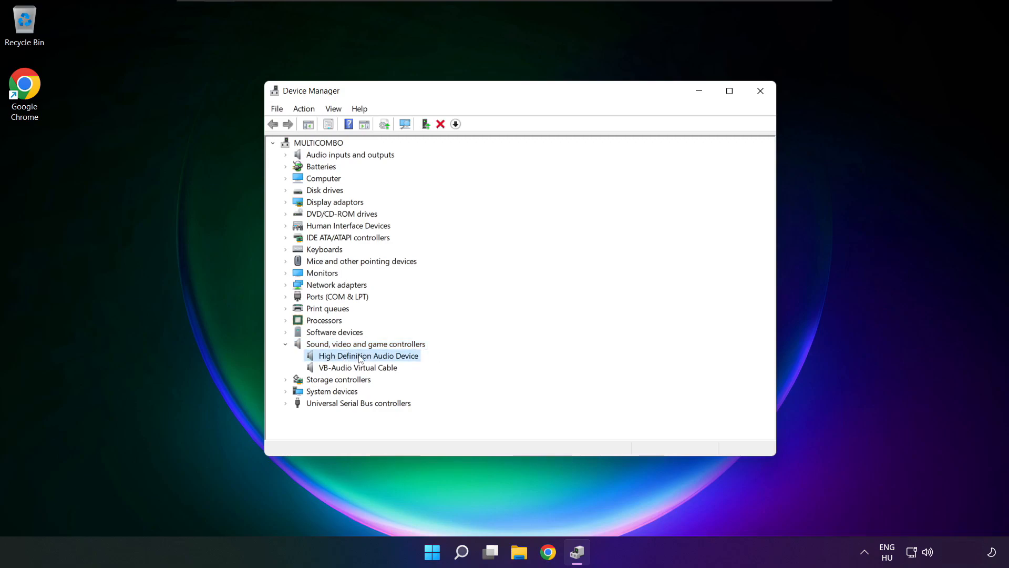
pyautogui.rightClick(367, 355)
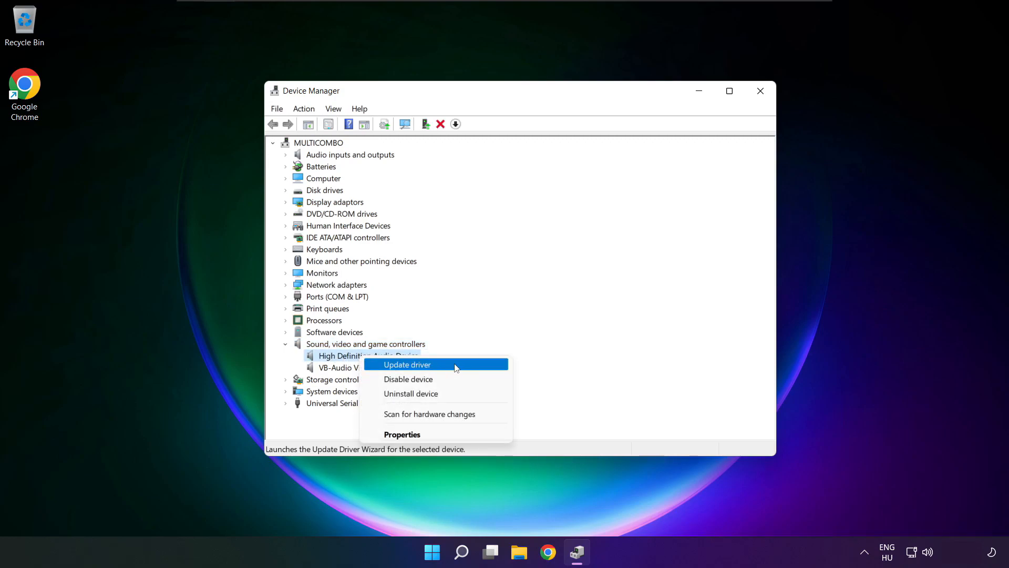
pyautogui.click(407, 364)
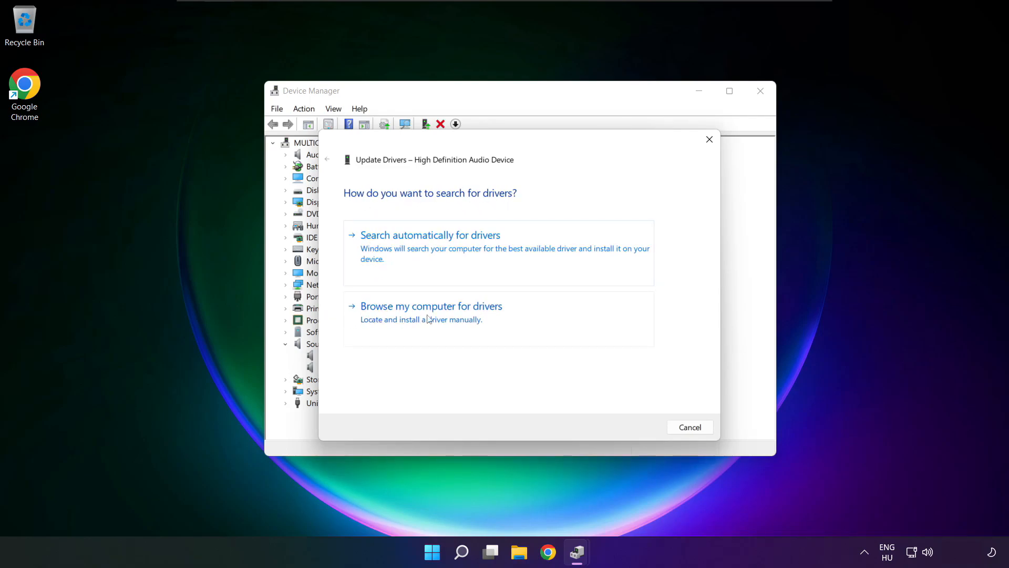
# Install the listed High Definition Audio Device driver manually, accepting the compatibility warning
pyautogui.click(431, 306)
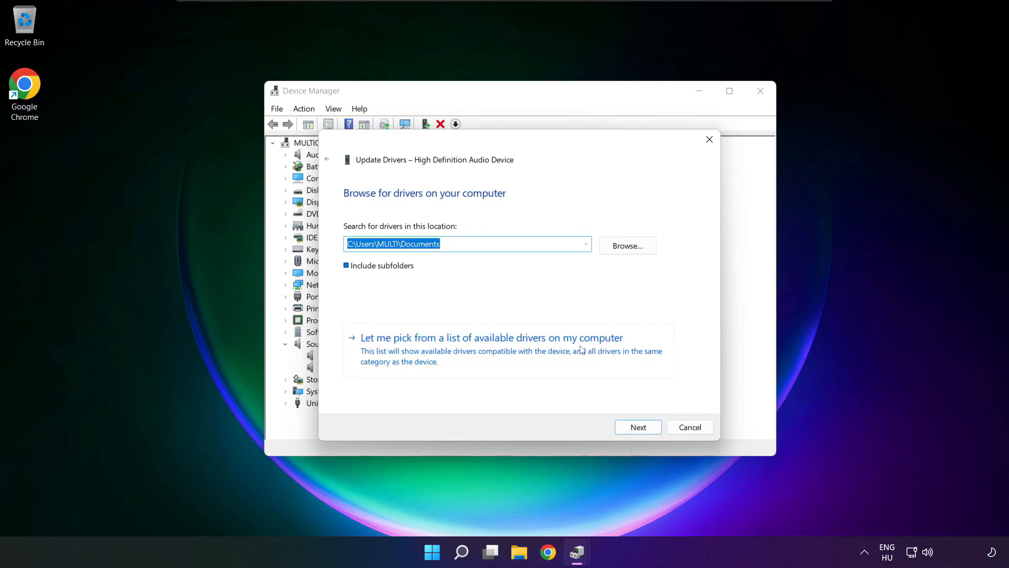
pyautogui.moveTo(496, 357)
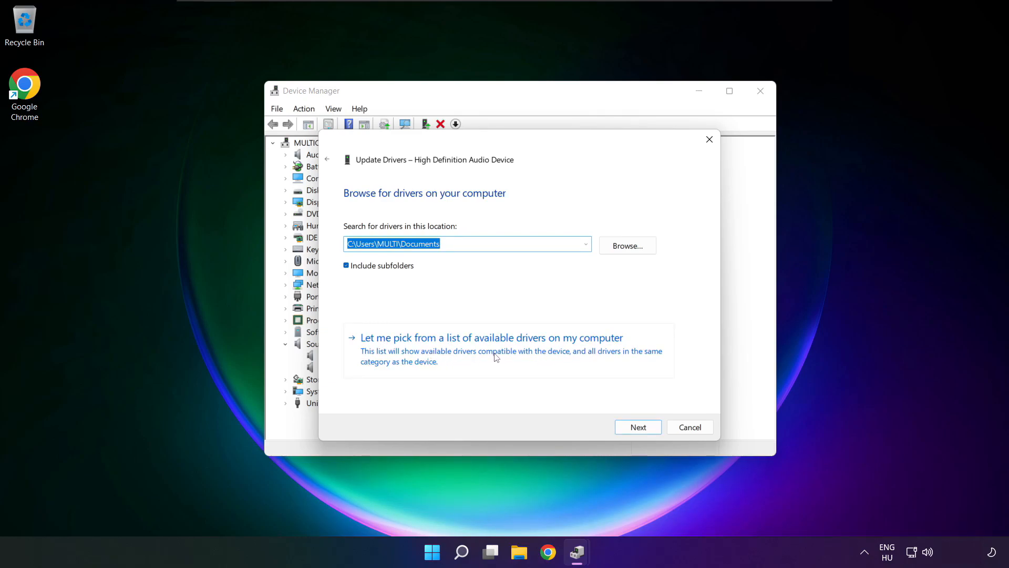
pyautogui.click(491, 338)
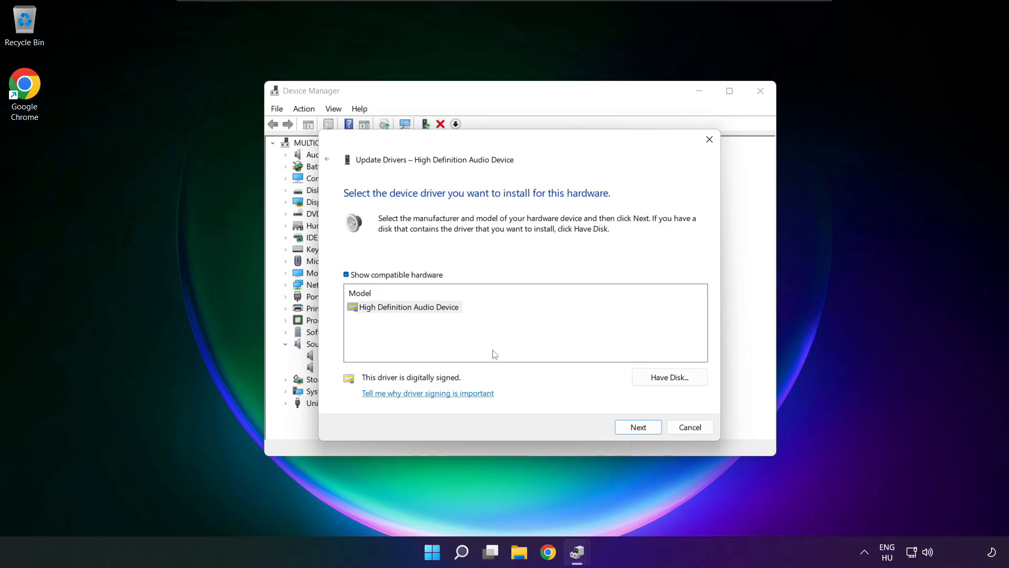
pyautogui.click(409, 306)
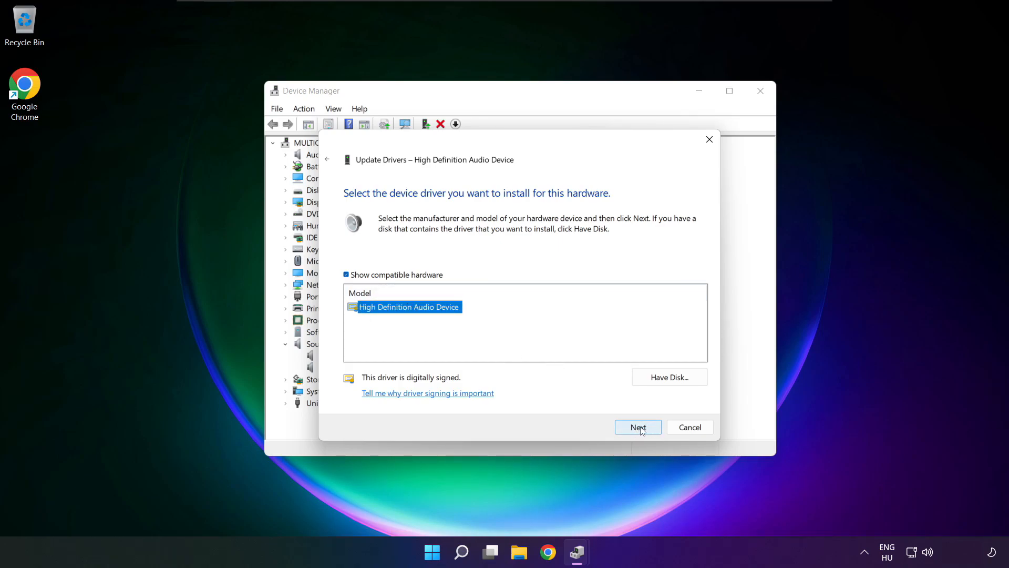
pyautogui.click(637, 426)
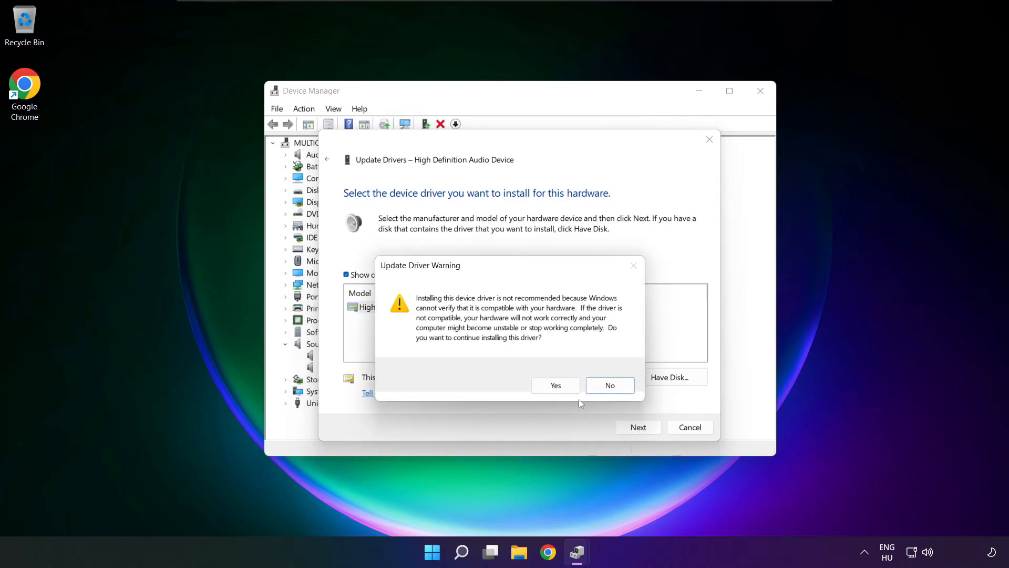
pyautogui.click(555, 385)
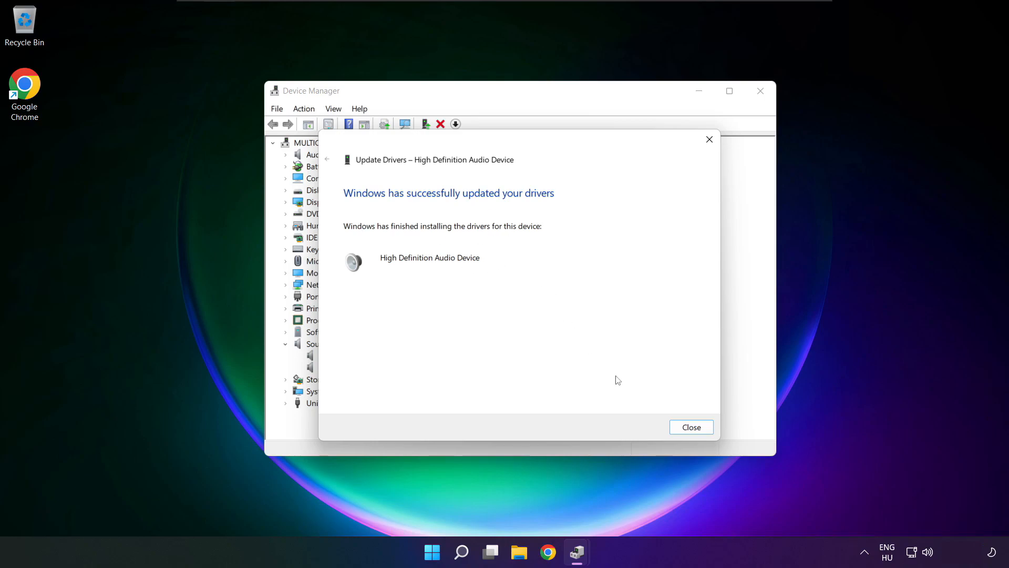
# Close the finished driver wizard and Device Manager, then dismiss the Start menu
pyautogui.click(691, 427)
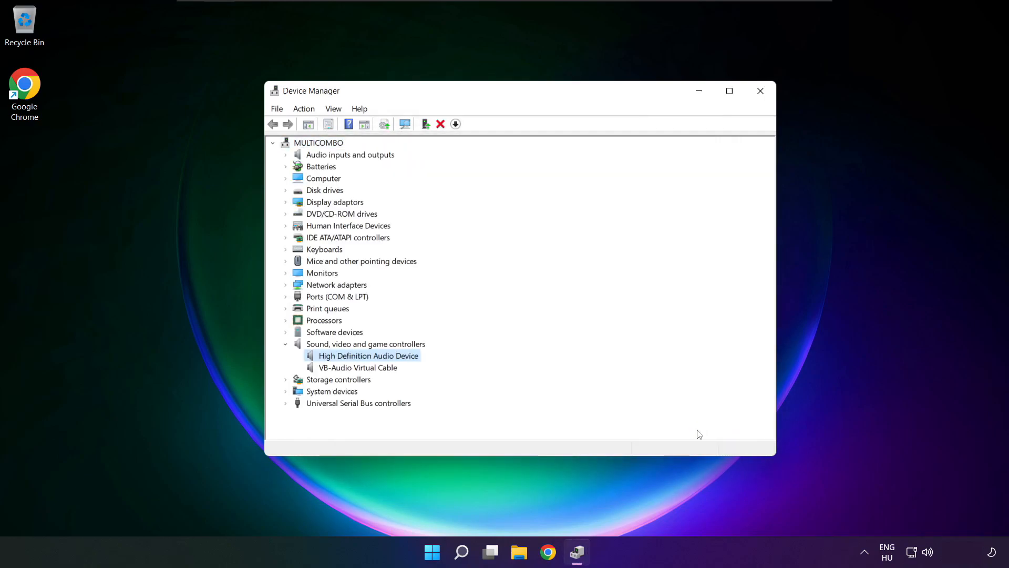
pyautogui.moveTo(699, 421)
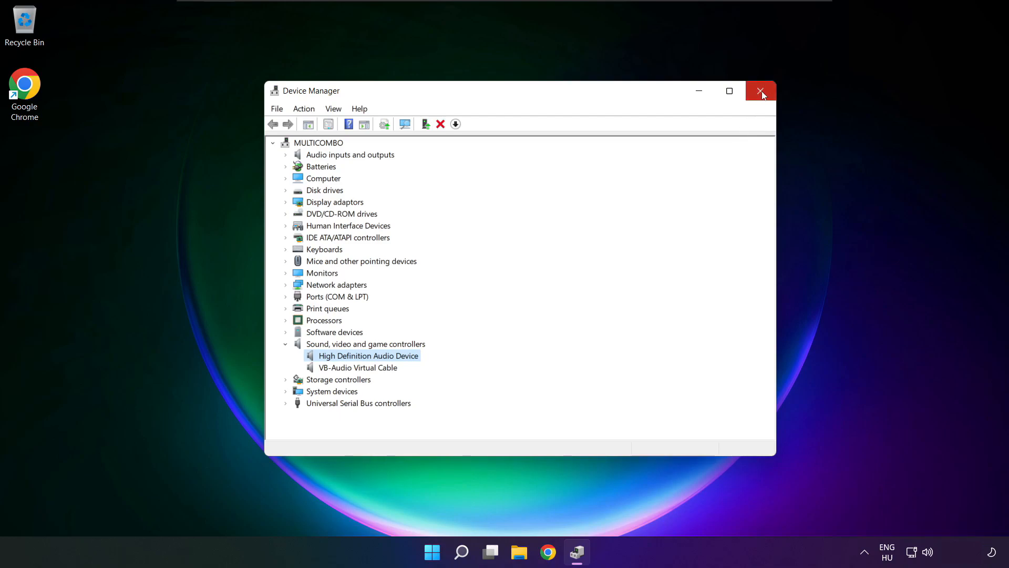
pyautogui.click(761, 91)
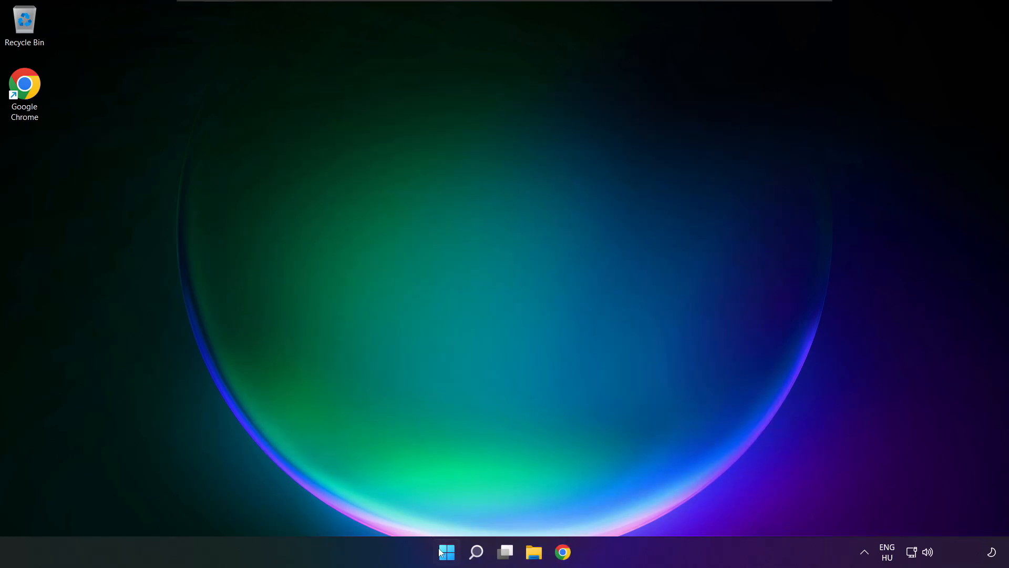
pyautogui.click(447, 551)
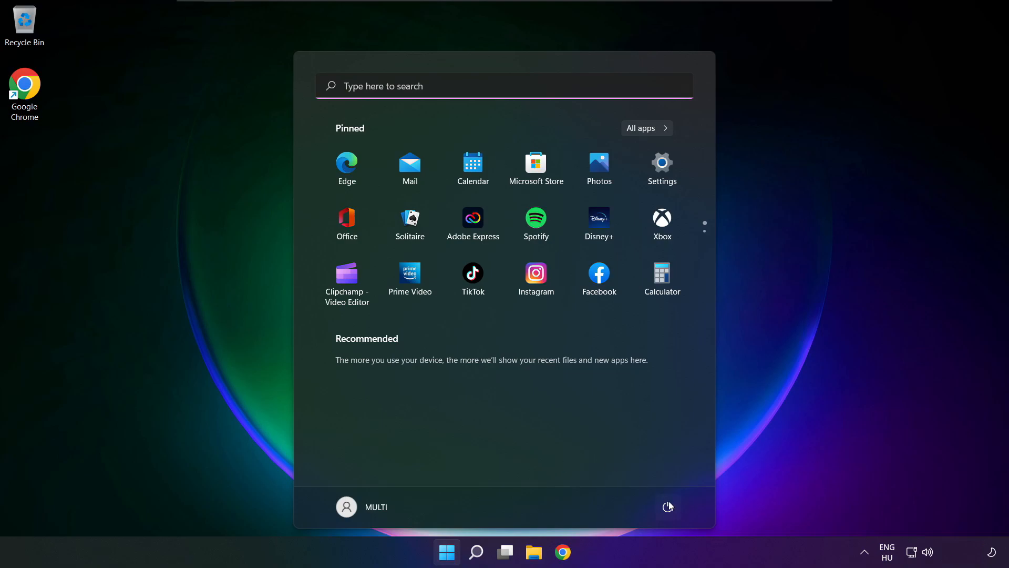
pyautogui.click(668, 507)
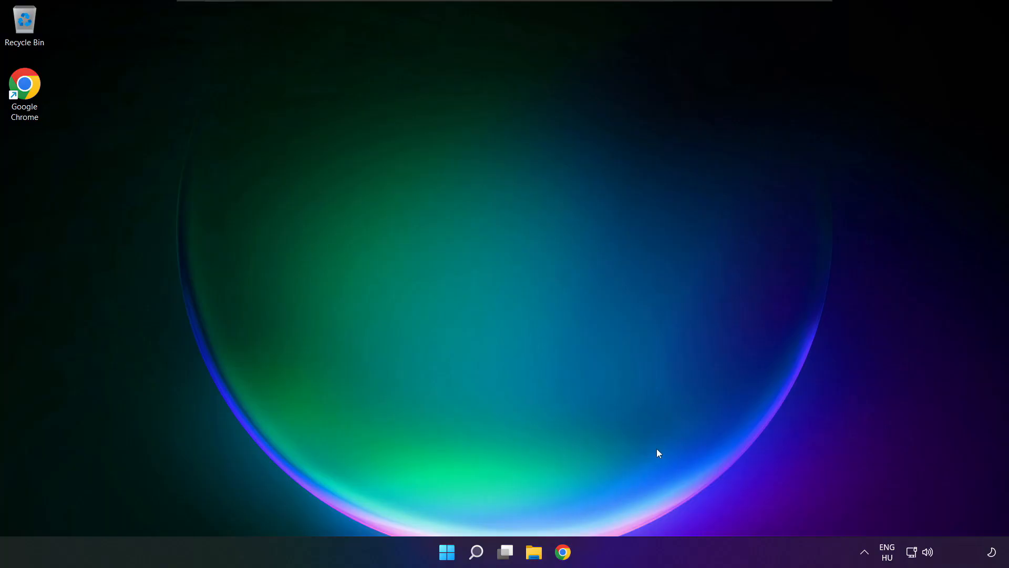
# Run the Output devices troubleshooter from the Sound page's Advanced section
pyautogui.rightClick(929, 552)
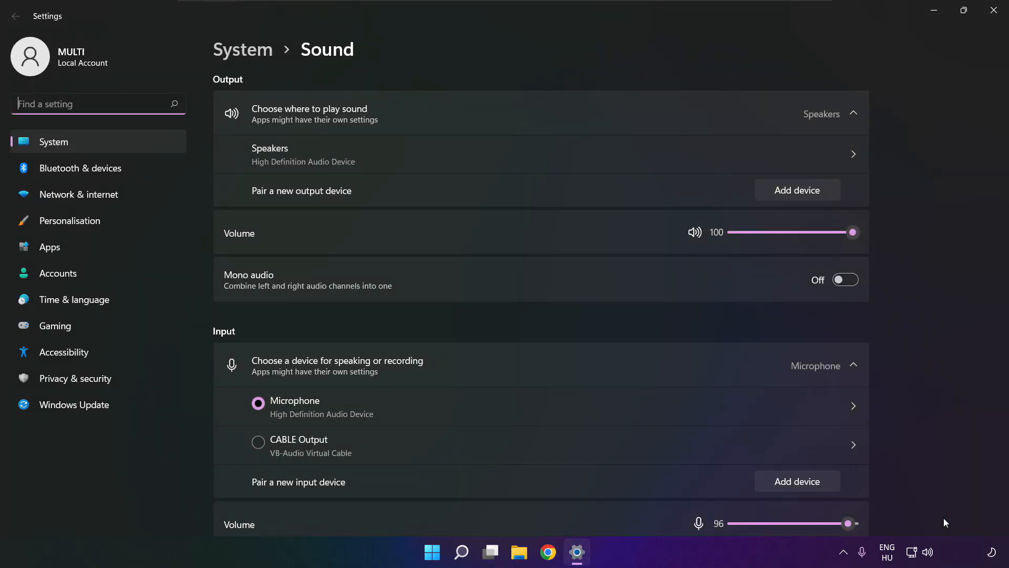
pyautogui.scroll(-3)
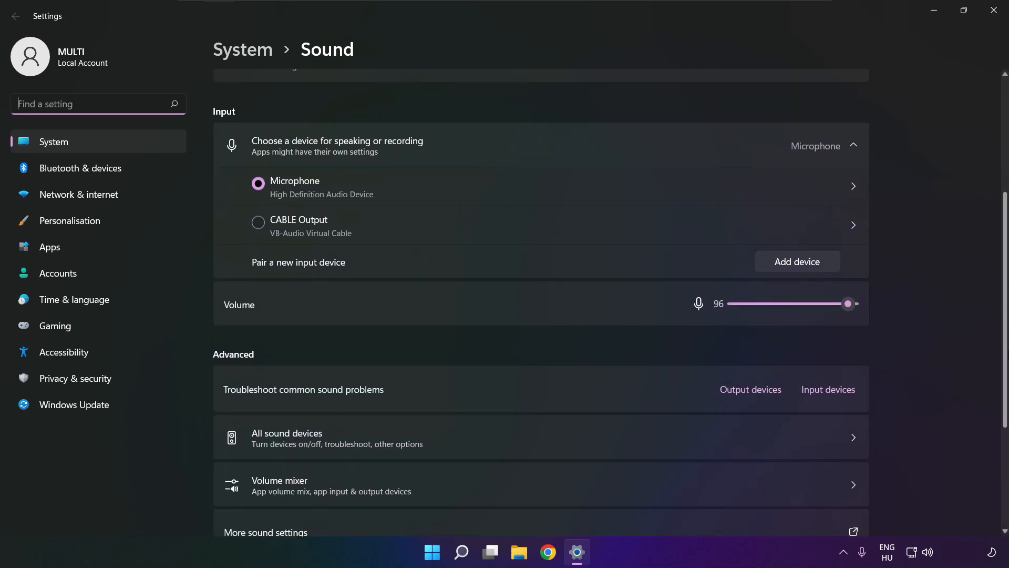
pyautogui.scroll(-3)
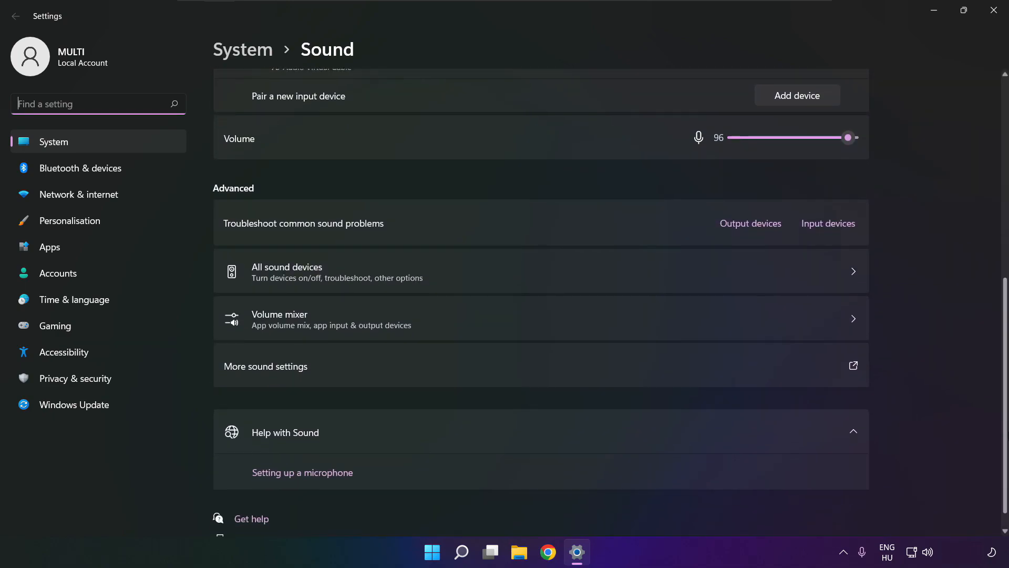
pyautogui.scroll(-3)
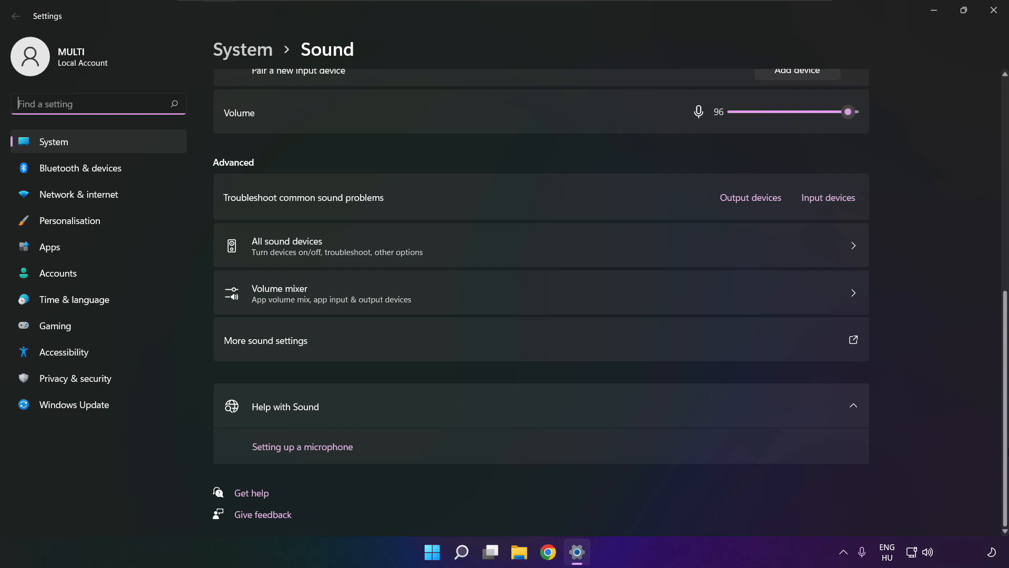
pyautogui.moveTo(758, 209)
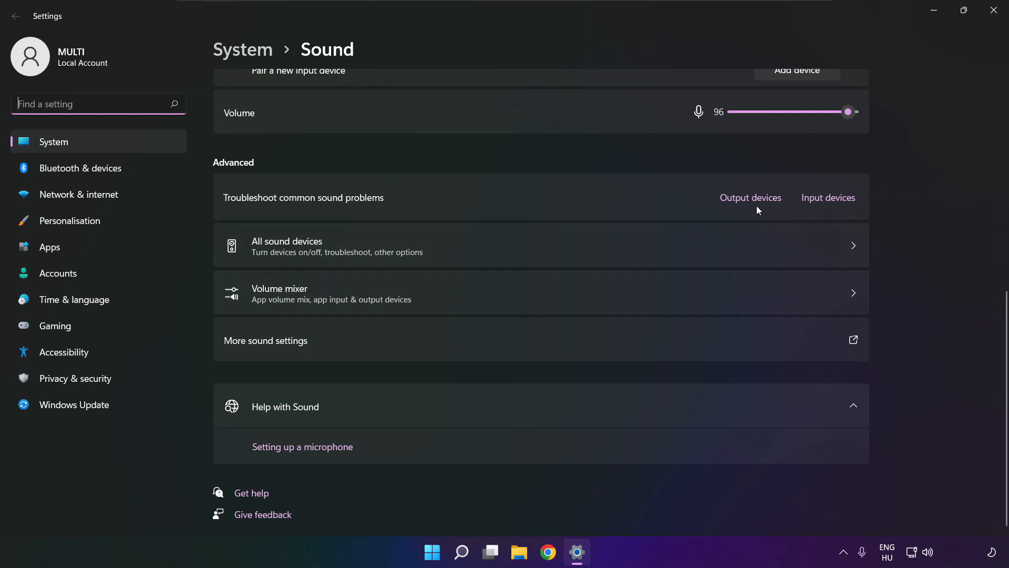
pyautogui.moveTo(751, 205)
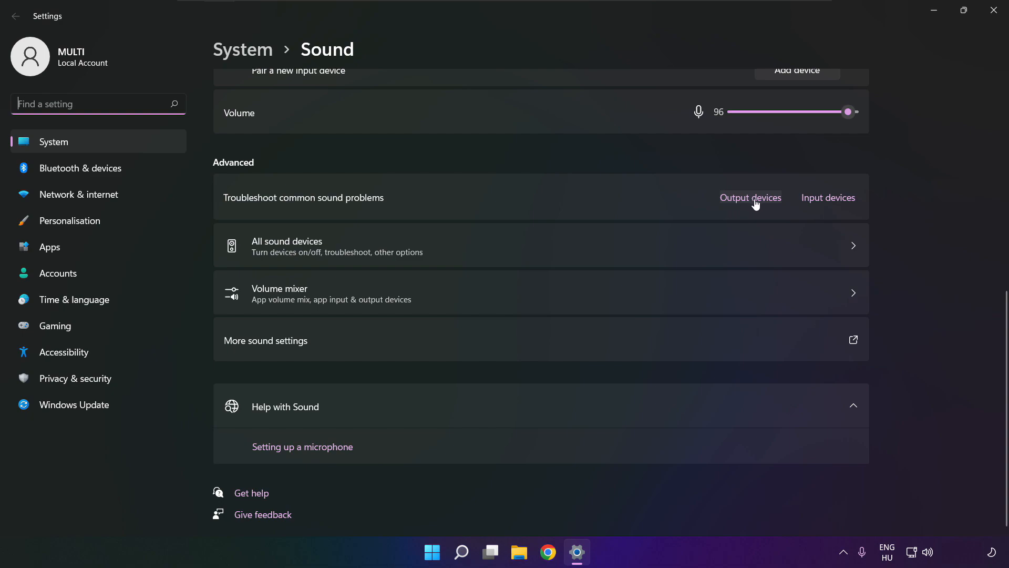
pyautogui.click(751, 197)
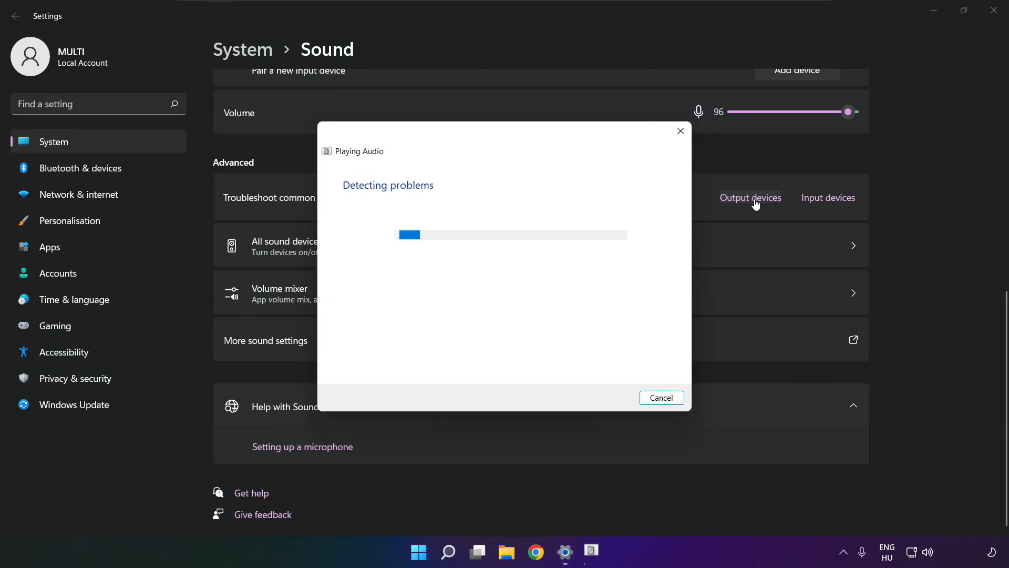